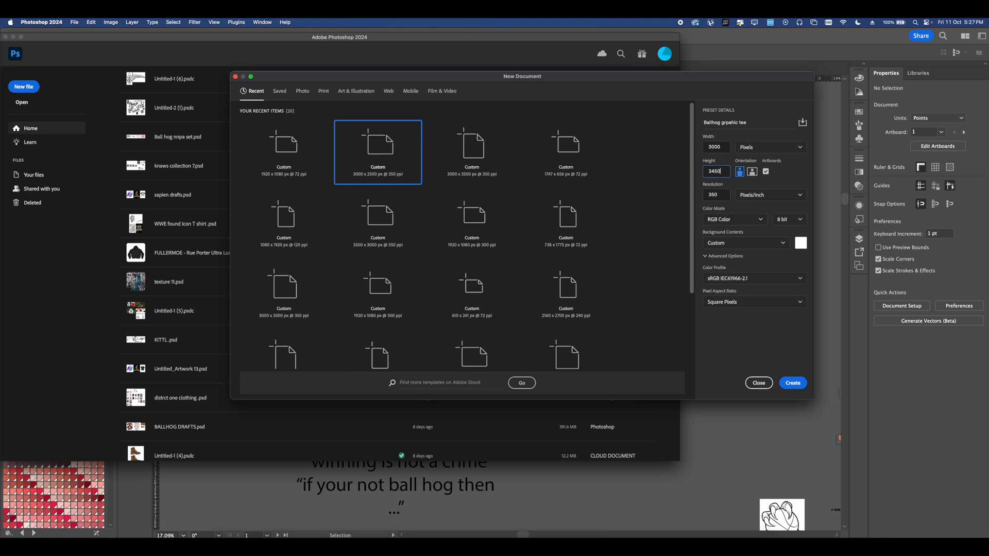
Step: Create the 3000×3450 px tee document and mask the handcuffed hands out of their background via the pen path selection
{"action": "left_click", "coordinate": [792, 383]}
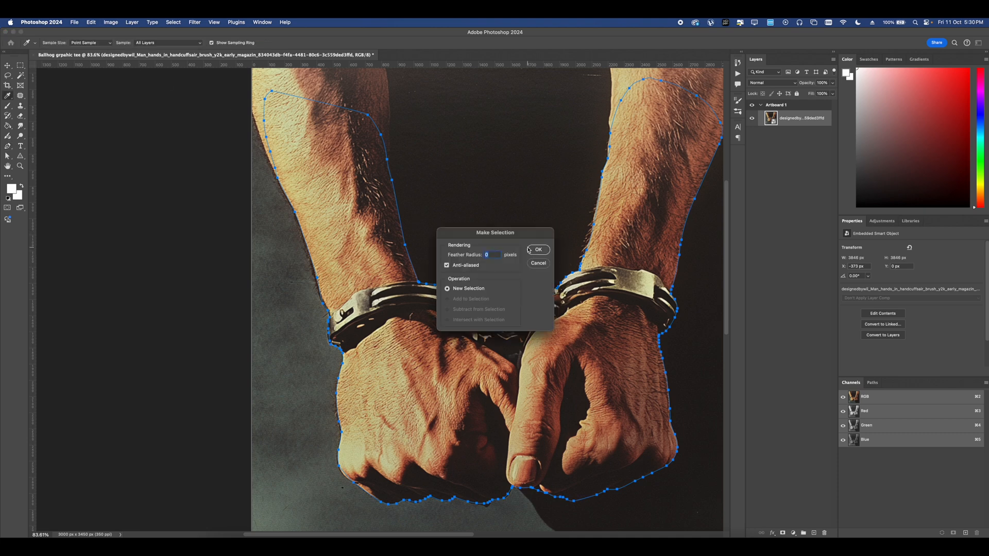
{"action": "left_click", "coordinate": [537, 249]}
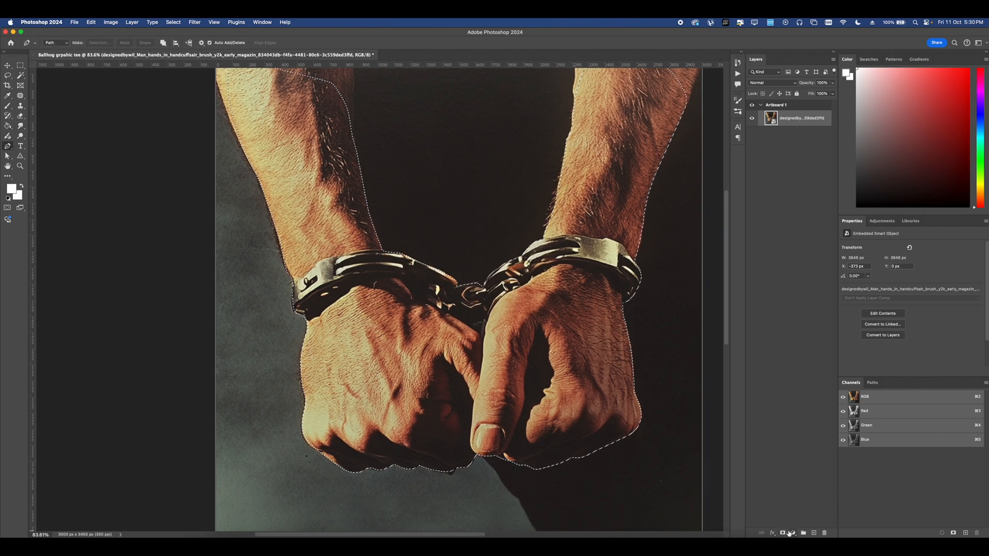
{"action": "left_click", "coordinate": [782, 533]}
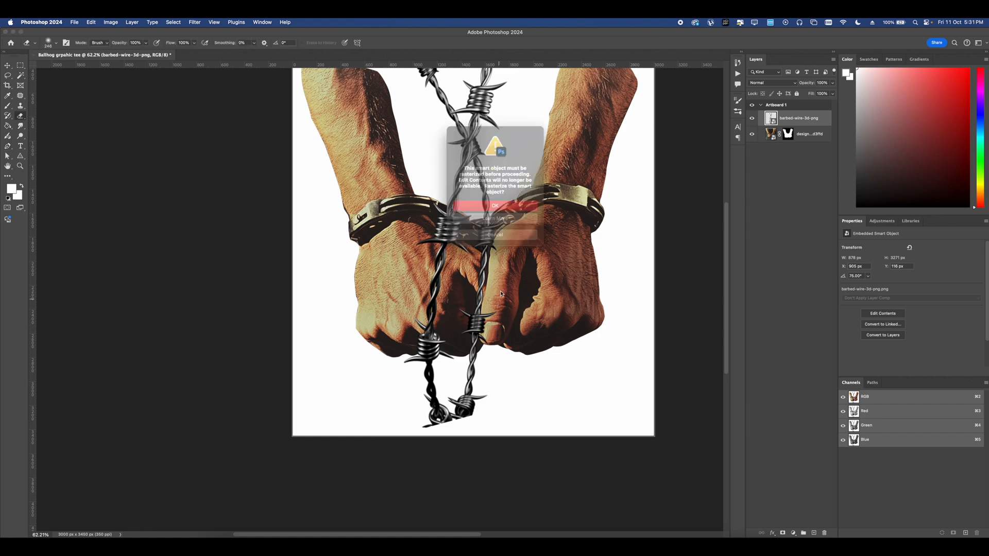
Step: Rasterize the barbed wire, duplicate it and Puppet Warp each copy around a wrist
{"action": "left_click", "coordinate": [495, 206]}
{"action": "type", "text": "pupp"}
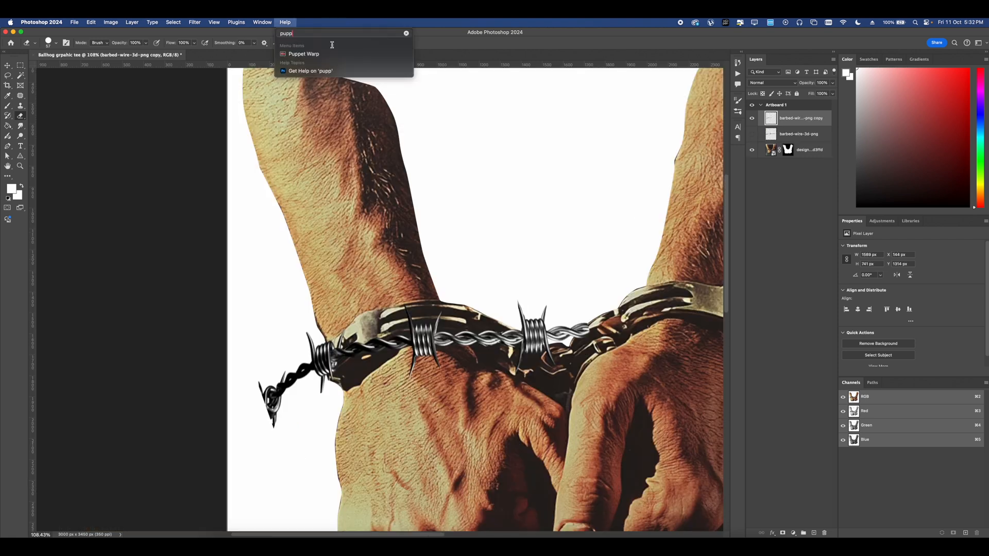
{"action": "left_click", "coordinate": [304, 54]}
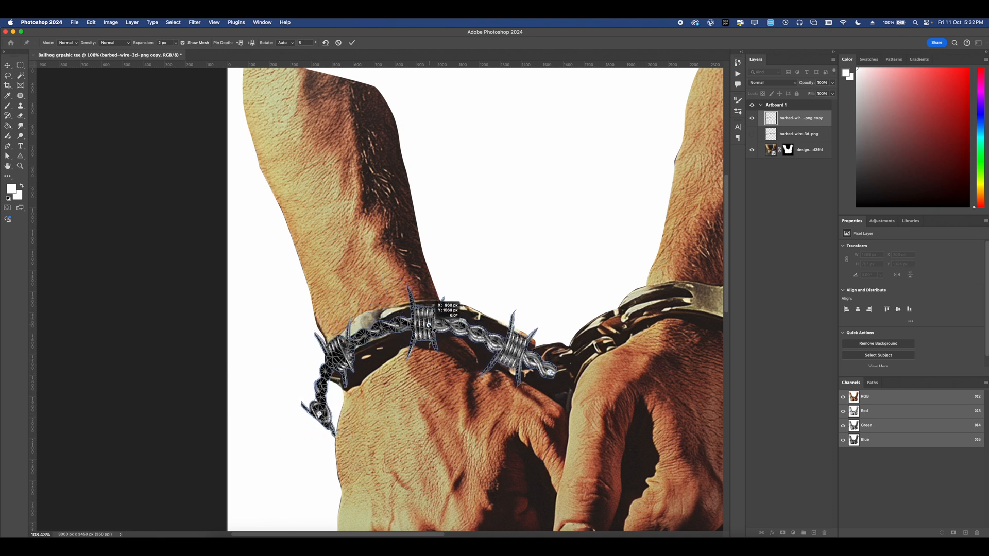
{"action": "right_click", "coordinate": [378, 325]}
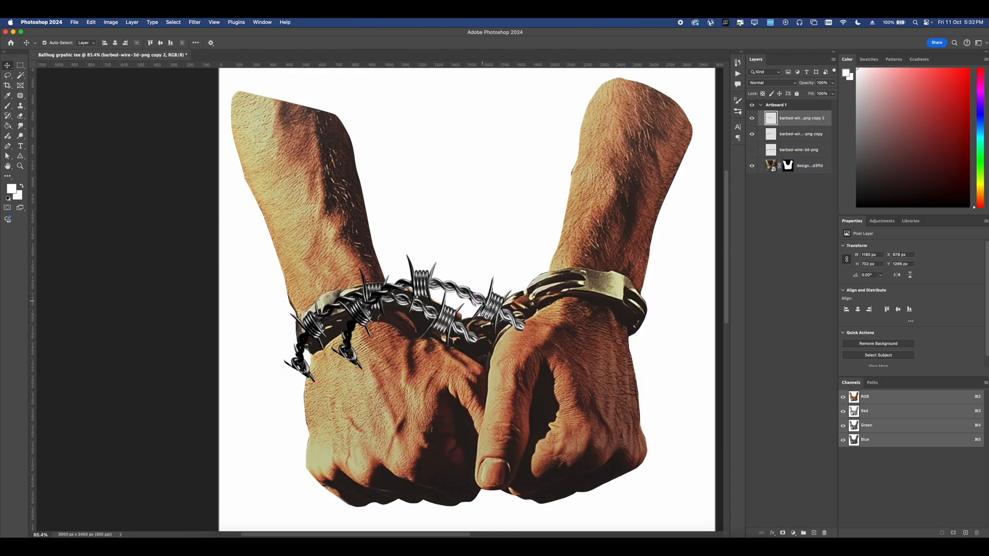
{"action": "right_click", "coordinate": [410, 309]}
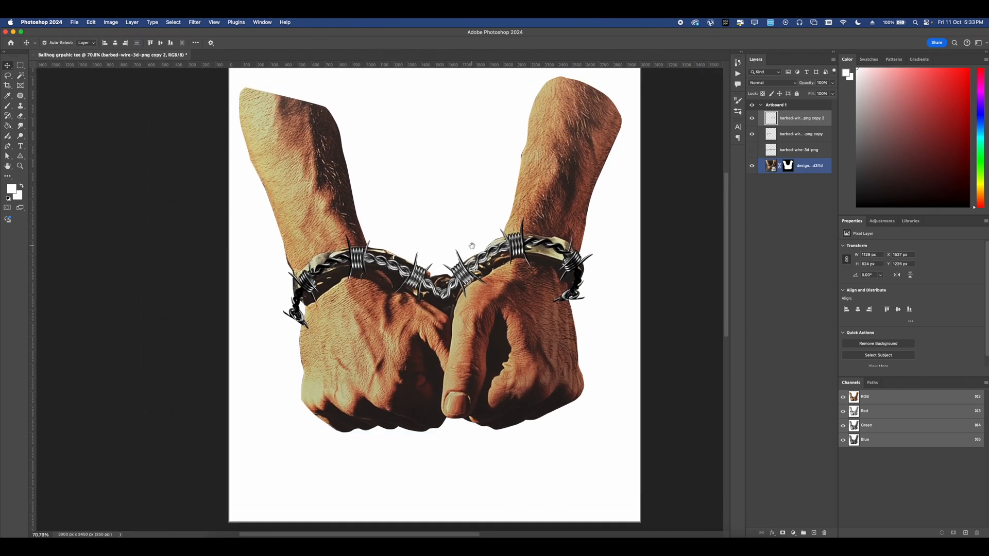
Step: Hide the wire layers, apply the layer mask to the hands photo and start clone-stamping skin over the left cuff
{"action": "left_click", "coordinate": [798, 156]}
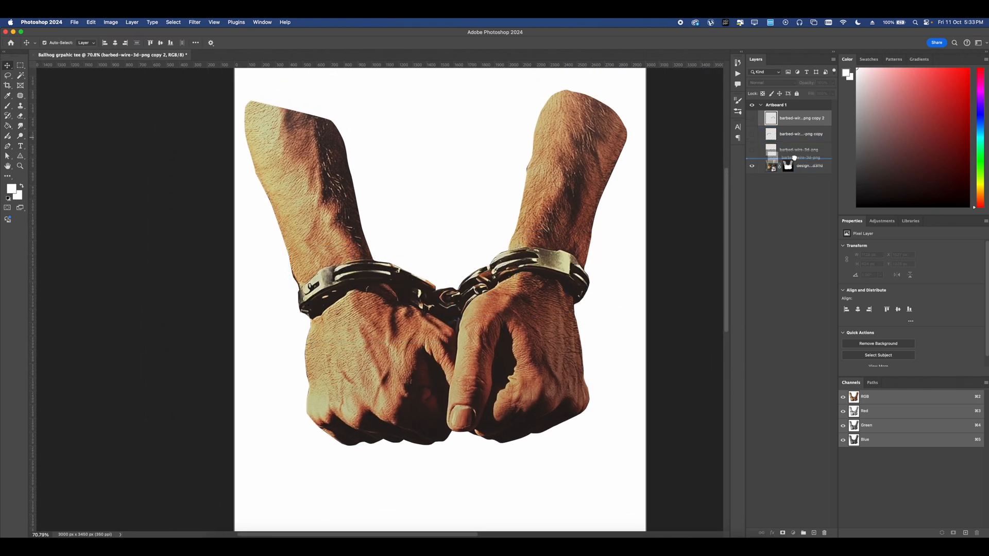
{"action": "left_click", "coordinate": [809, 165]}
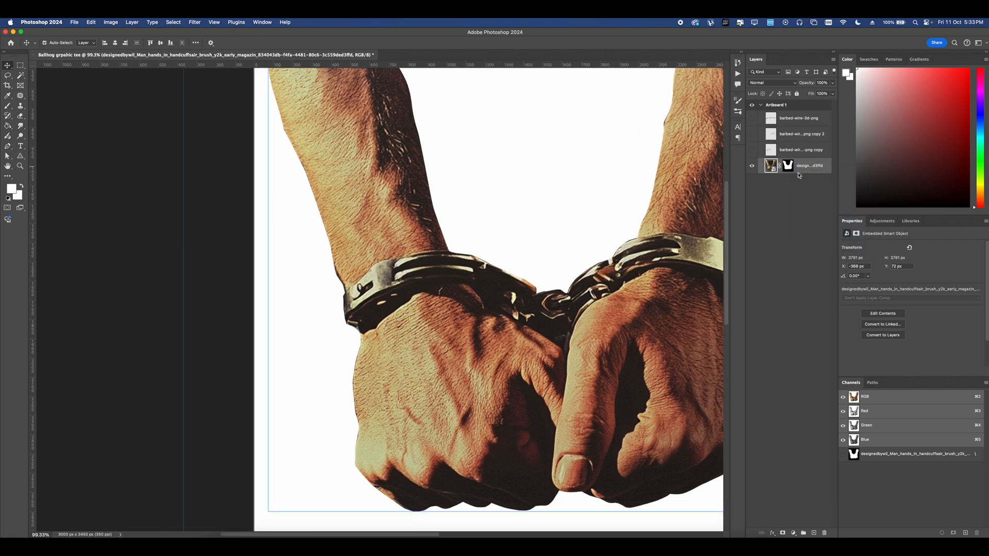
{"action": "right_click", "coordinate": [796, 164]}
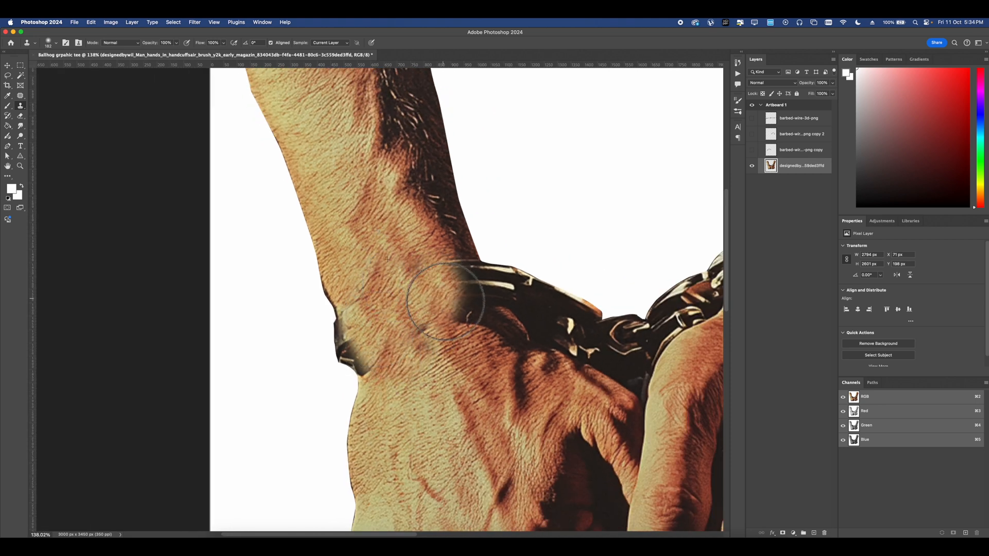
{"action": "scroll", "scroll_direction": "down", "scroll_amount": 3}
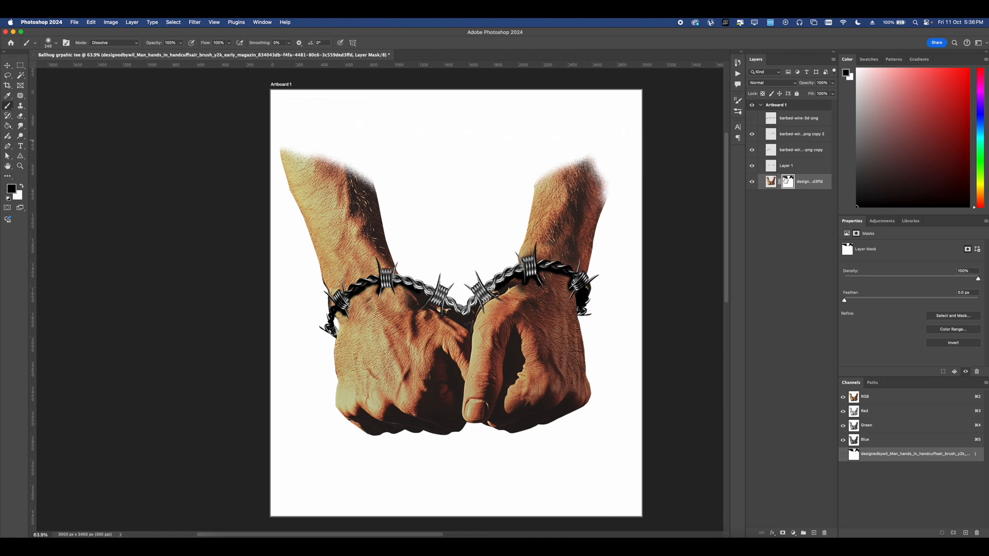
Step: Fade the forearm tops with a Dissolve brush on the mask and Puppet Warp the left forearm to a new angle
{"action": "left_click", "coordinate": [770, 181]}
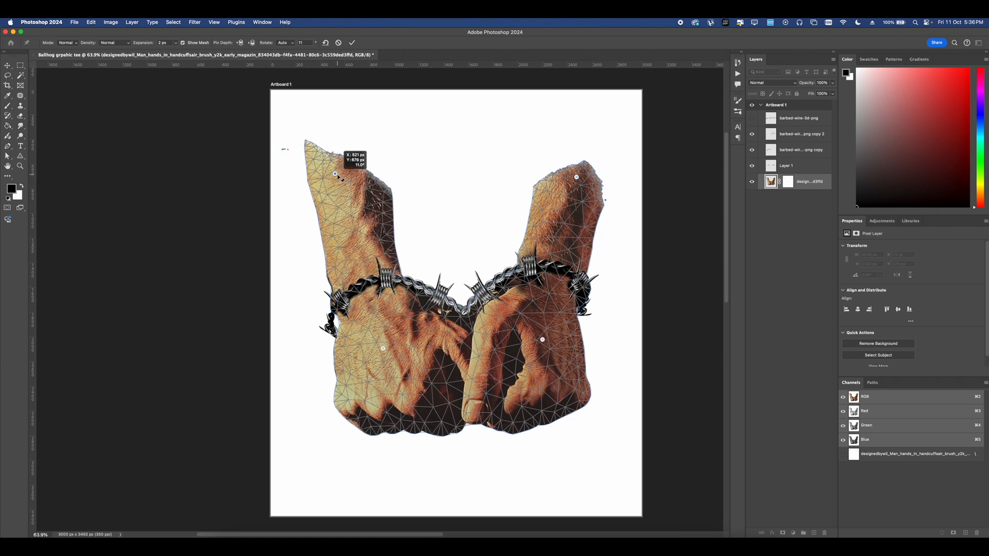
{"action": "left_click_drag", "start_coordinate": [335, 175], "coordinate": [347, 177]}
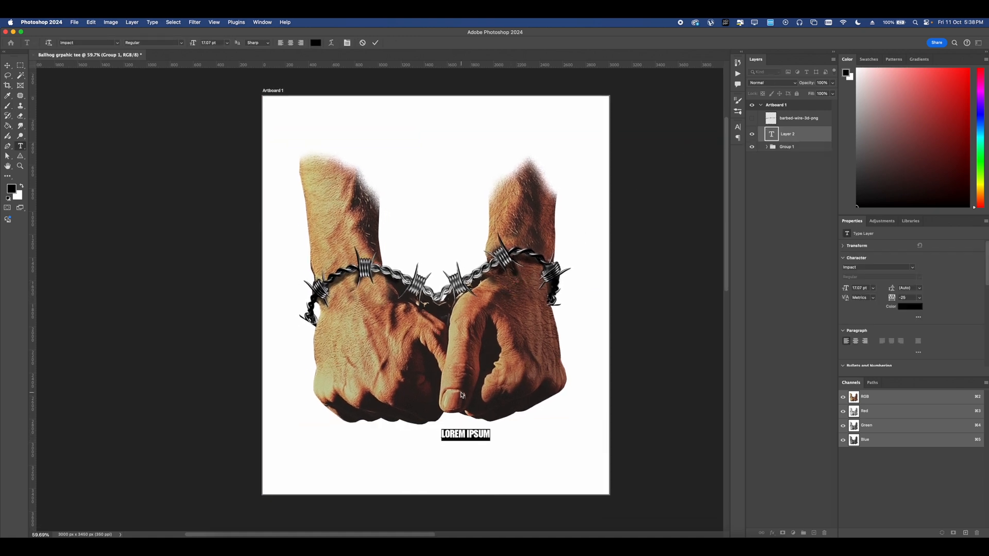
Step: Type FREE THEM HOGS beneath the hands and enlarge it to span the design
{"action": "type", "text": "FREE THEN"}
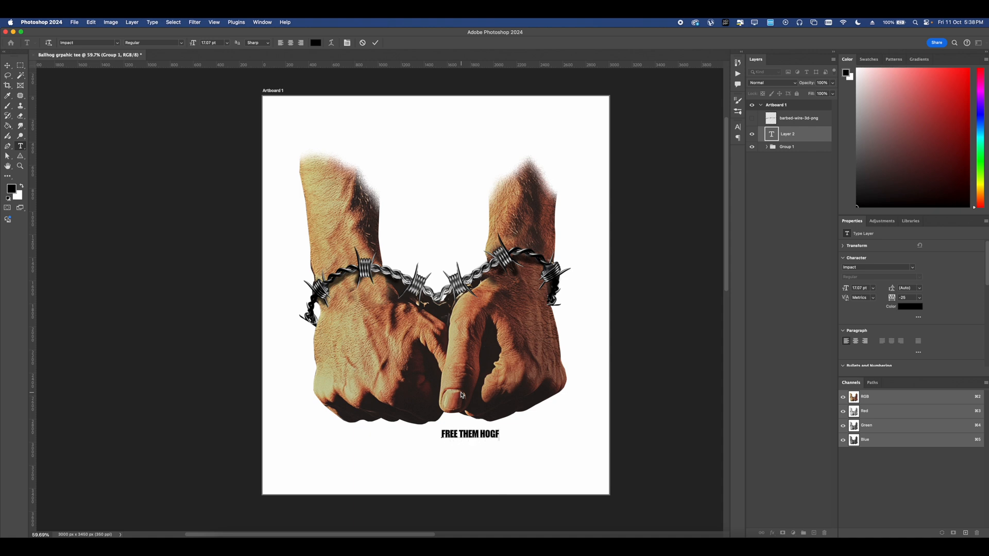
{"action": "type", "text": "S"}
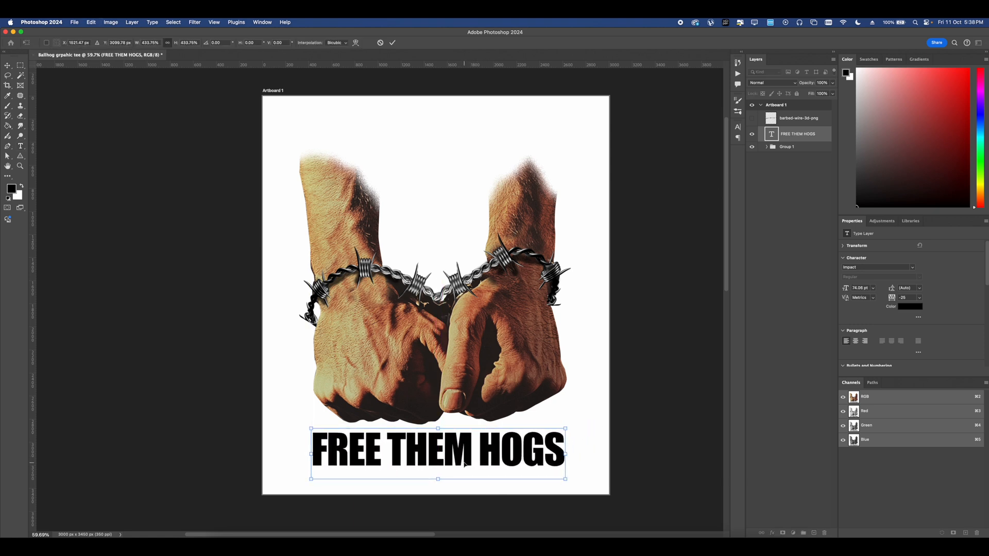
Step: Set the lettering in Hallowed Grounds and add a Stroke in its layer style
{"action": "double_click", "coordinate": [433, 450]}
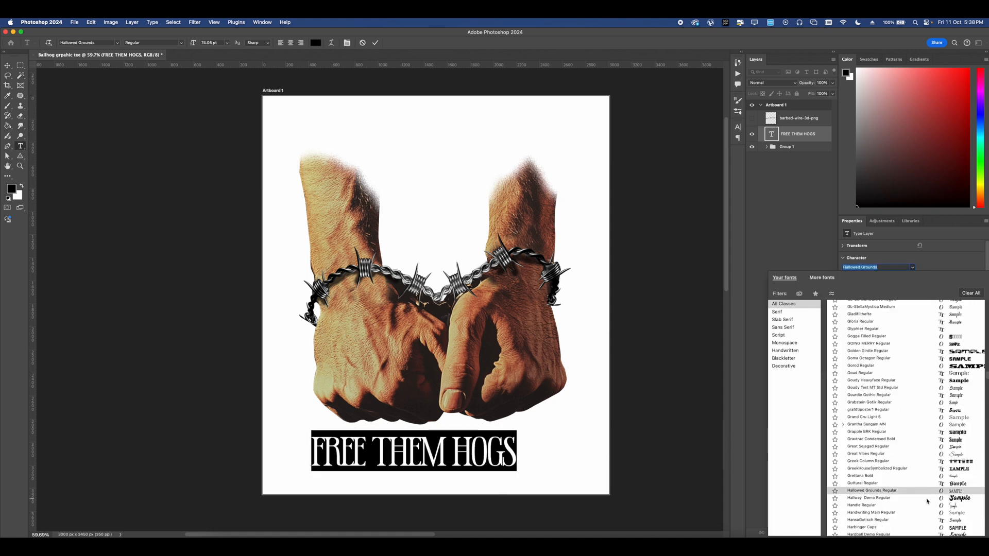
{"action": "right_click", "coordinate": [798, 133]}
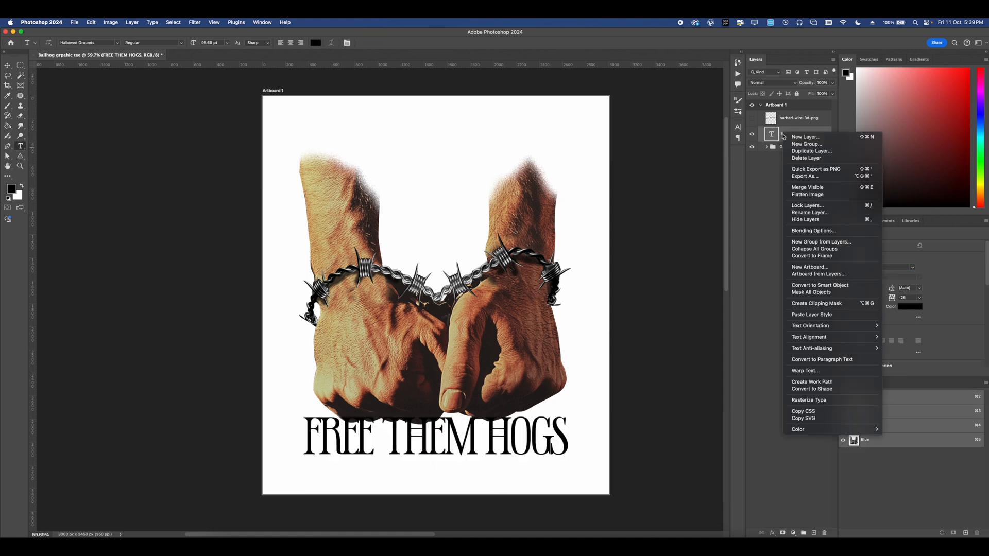
{"action": "mouse_move", "coordinate": [817, 239]}
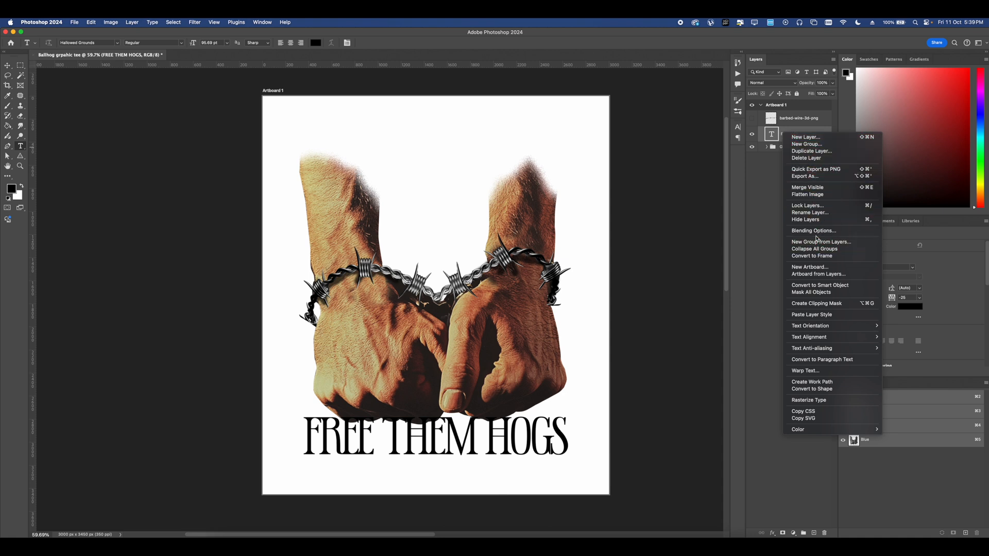
{"action": "left_click", "coordinate": [813, 230]}
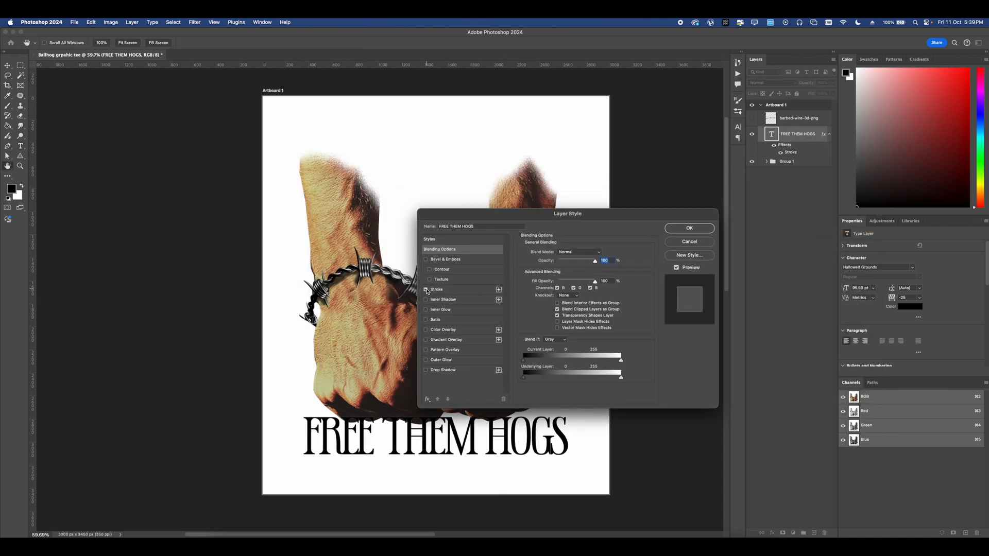
{"action": "left_click", "coordinate": [436, 288]}
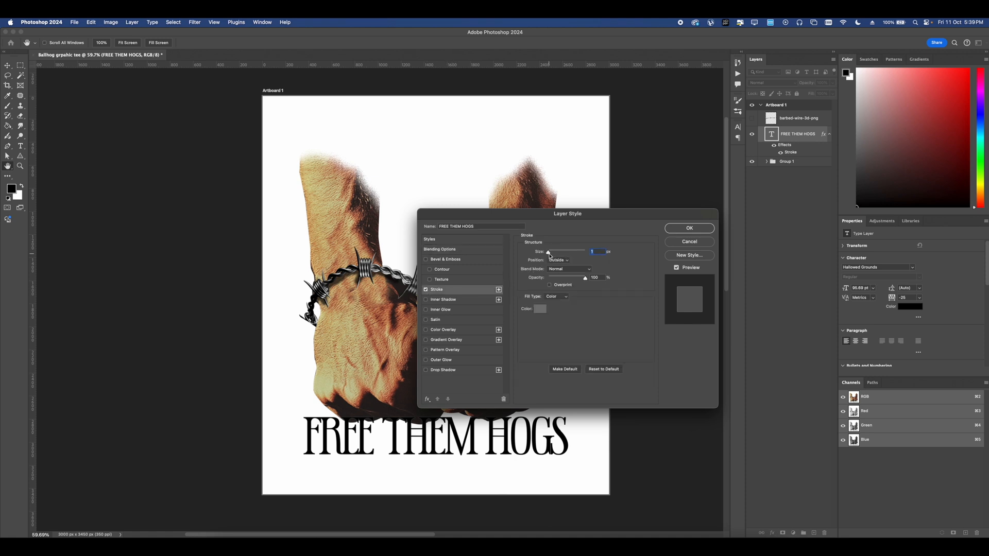
Step: Give the stroke a dark colour and a white Color Overlay fill, then apply the styles
{"action": "left_click", "coordinate": [540, 308]}
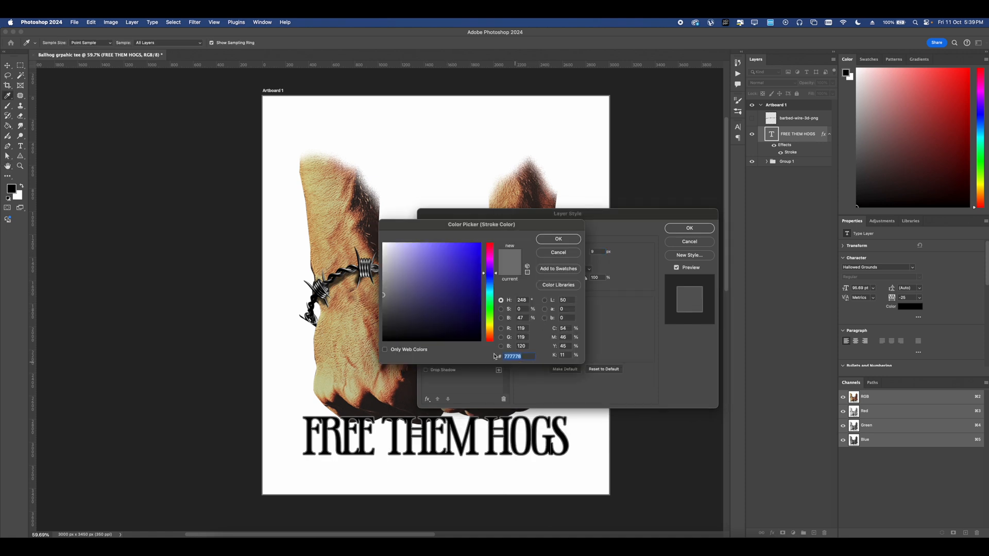
{"action": "left_click", "coordinate": [557, 238]}
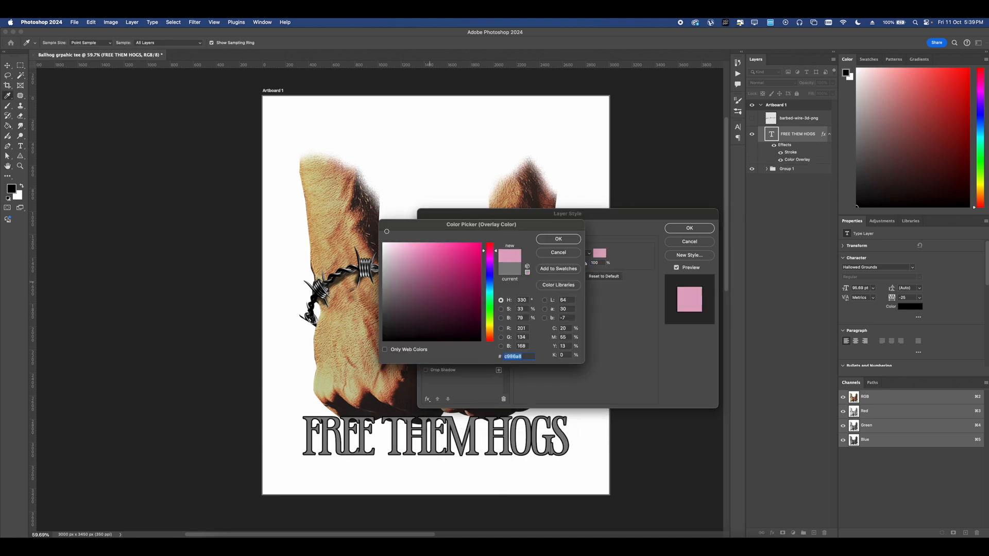
{"action": "left_click", "coordinate": [557, 238]}
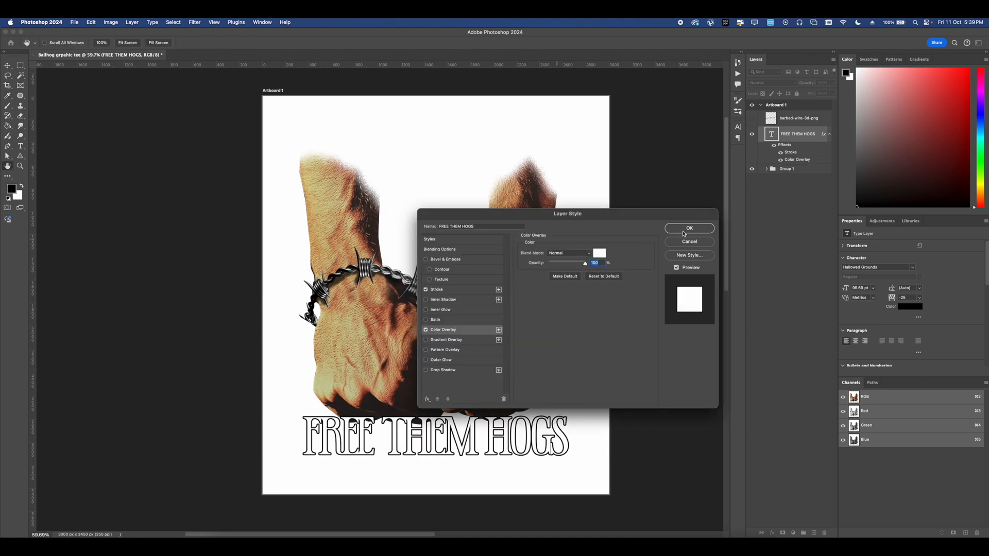
{"action": "left_click", "coordinate": [689, 229]}
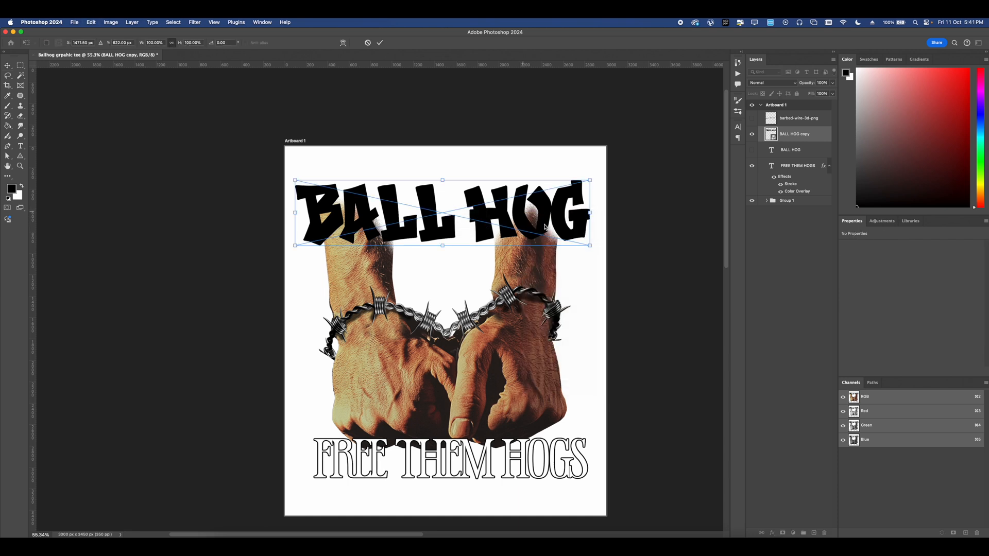
Step: Rasterize the BALL HOG copy layer into pixels, ready for Magic Wand selection
{"action": "right_click", "coordinate": [794, 133]}
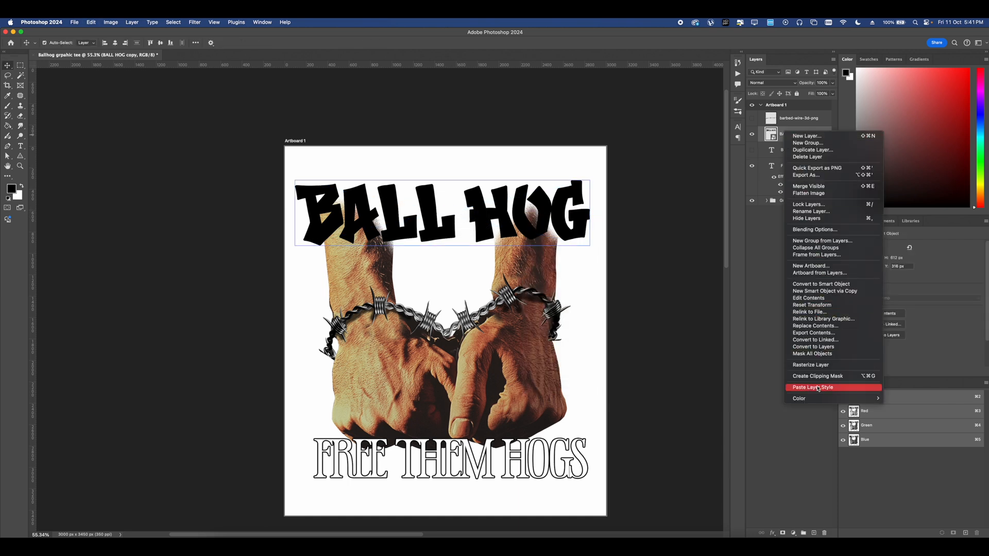
{"action": "left_click", "coordinate": [813, 387]}
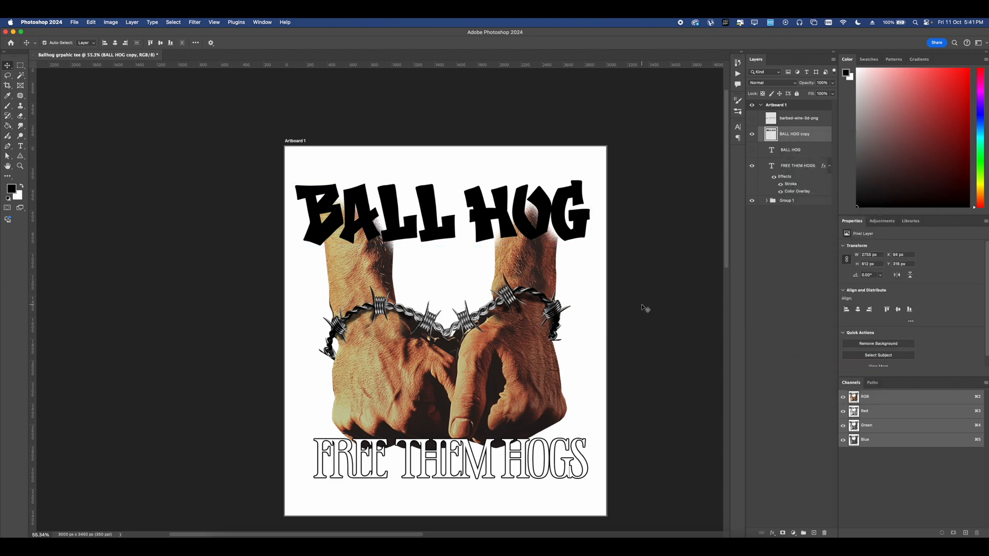
{"action": "left_click", "coordinate": [21, 75]}
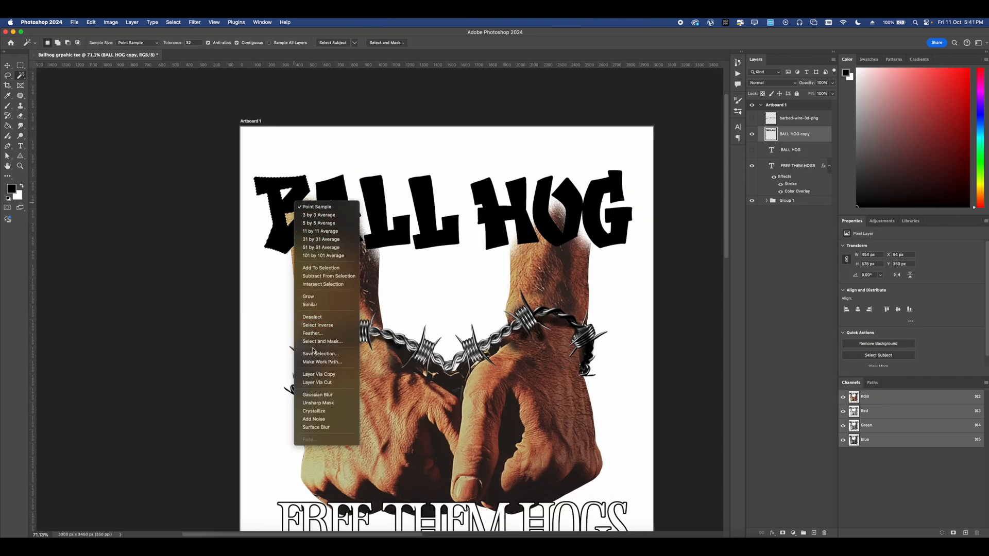
Step: Copy each wand-selected letter to its own layer and move the letters into a staggered arch
{"action": "left_click", "coordinate": [318, 374]}
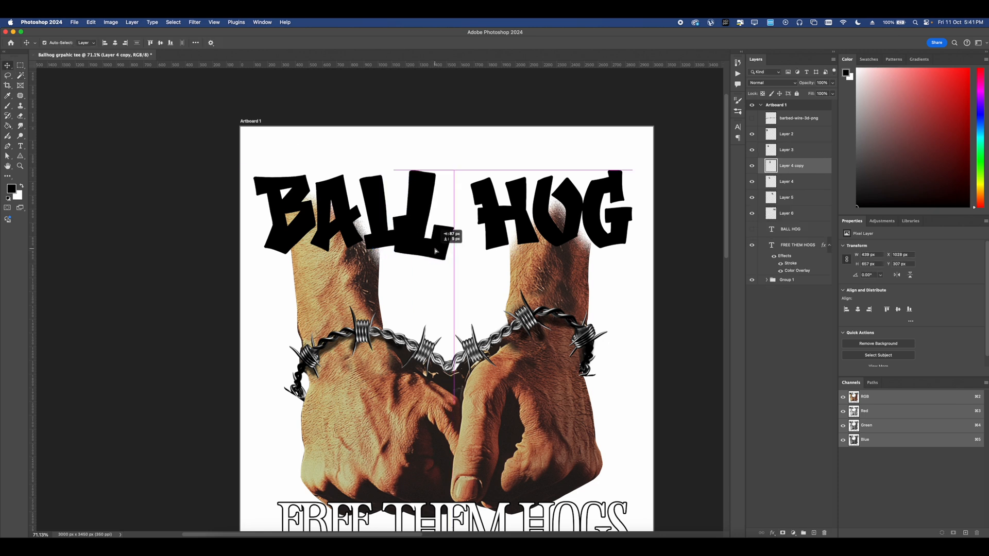
{"action": "left_click", "coordinate": [786, 134]}
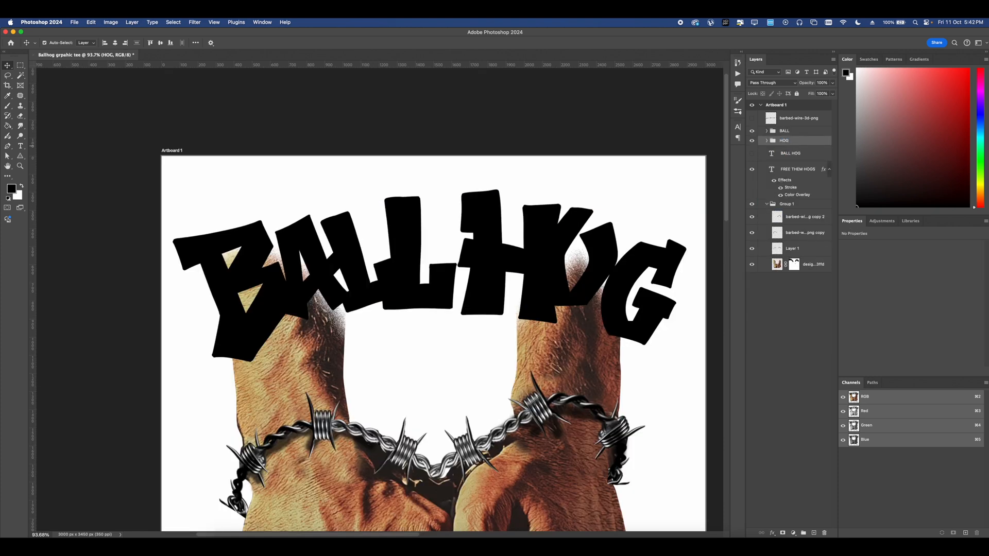
Step: Convert the grouped BALL HOG letters into a smart object
{"action": "left_click", "coordinate": [797, 169]}
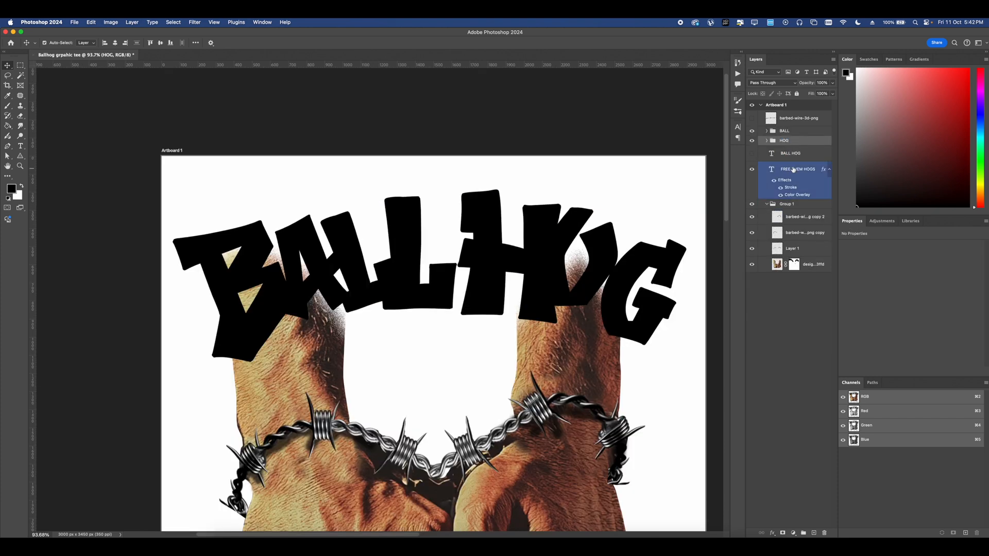
{"action": "right_click", "coordinate": [784, 131]}
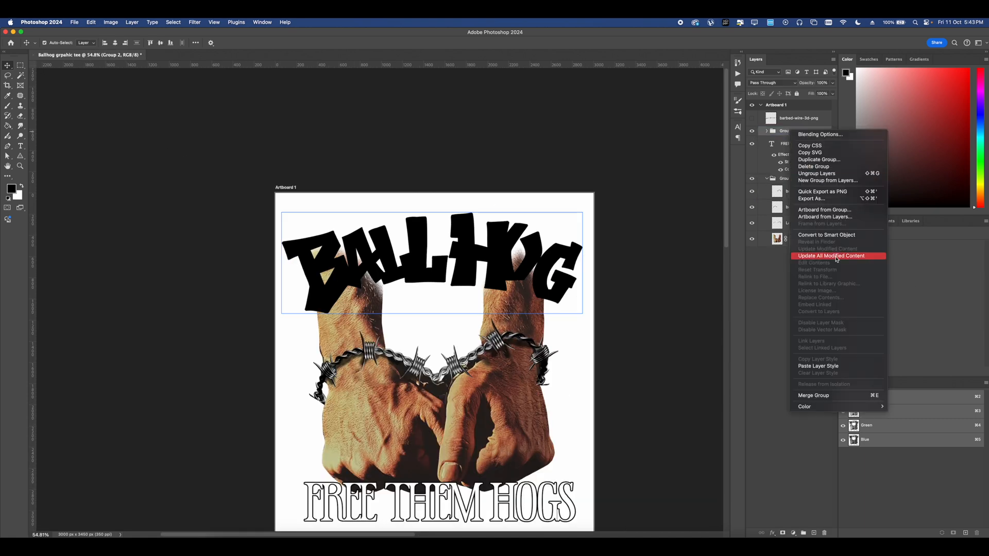
{"action": "left_click", "coordinate": [831, 256]}
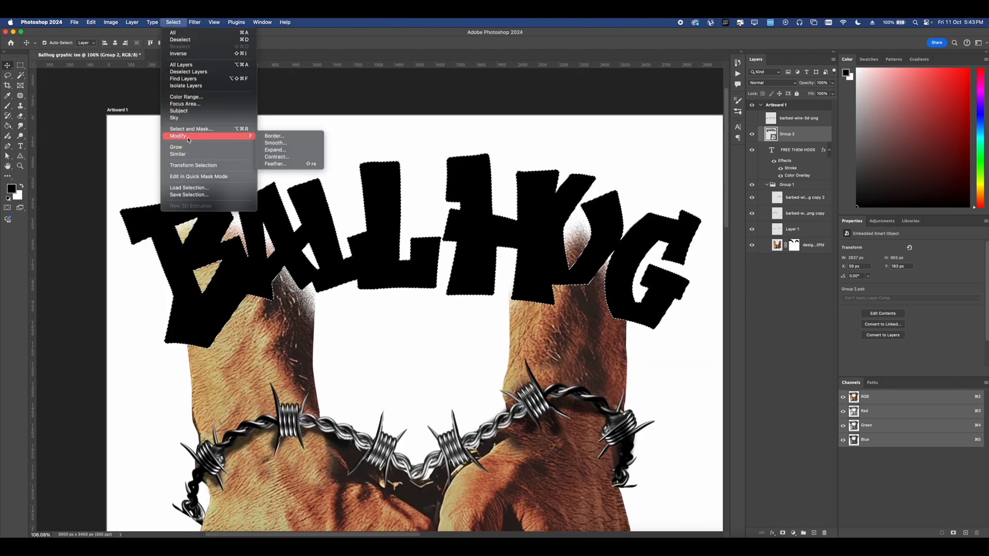
{"action": "mouse_move", "coordinate": [274, 136]}
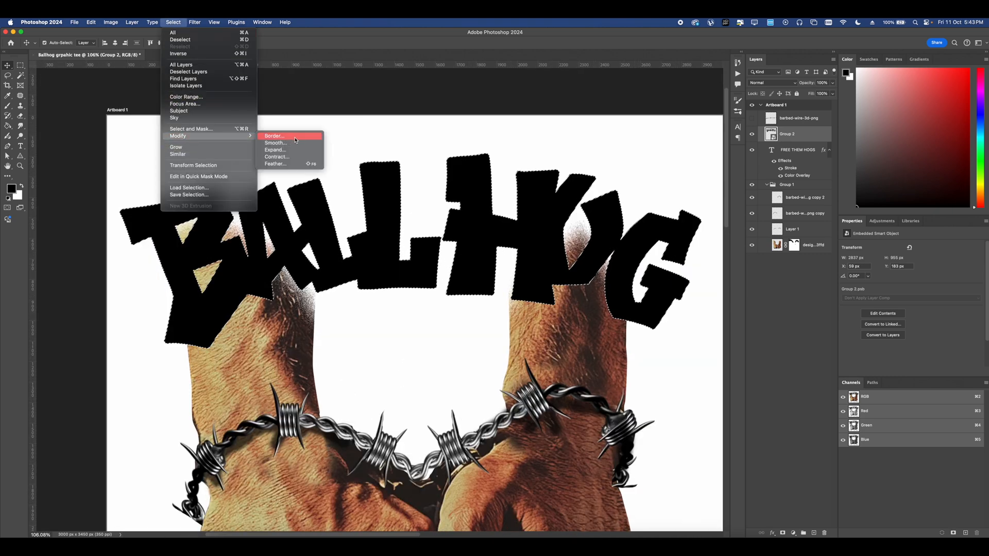
Step: Turn the title's selection into a border band and fill it black on a new layer
{"action": "left_click", "coordinate": [274, 136]}
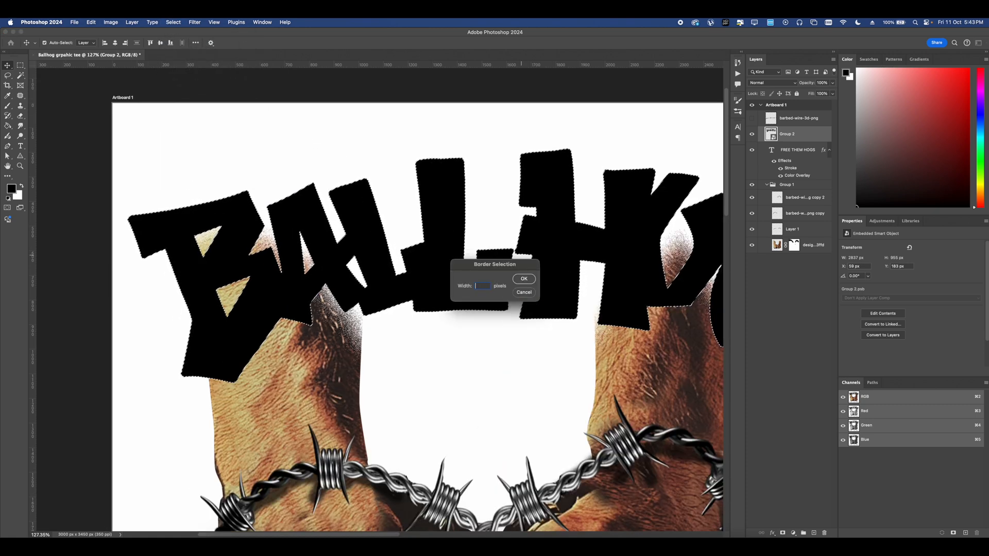
{"action": "left_click", "coordinate": [523, 279]}
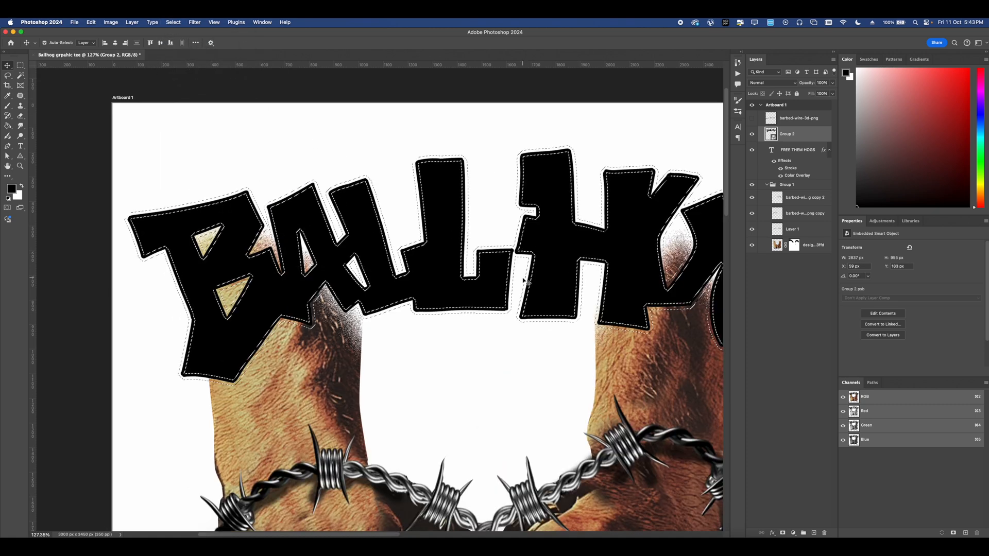
{"action": "left_click", "coordinate": [21, 74]}
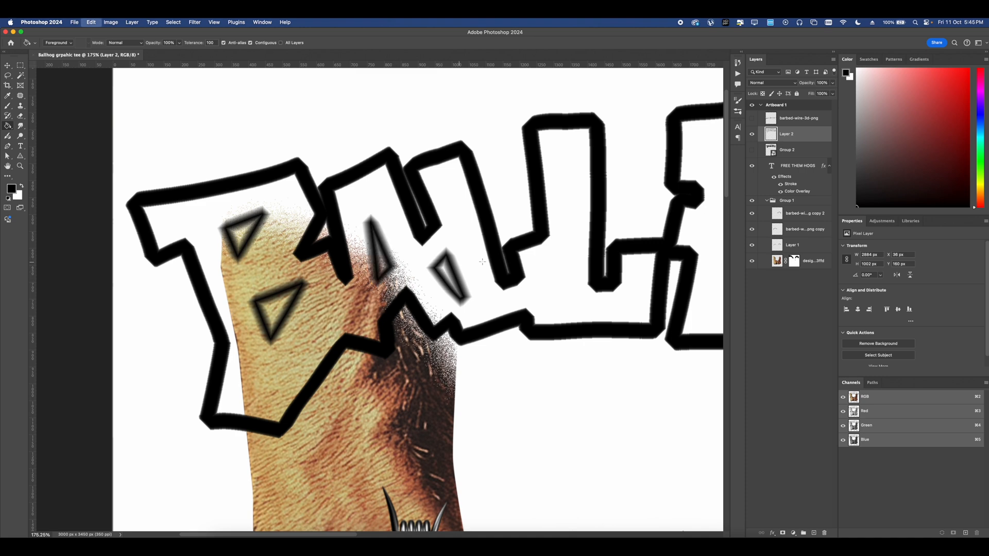
Step: Open the outline layer's style and try a white Color Overlay, then switch it off
{"action": "left_click", "coordinate": [259, 247]}
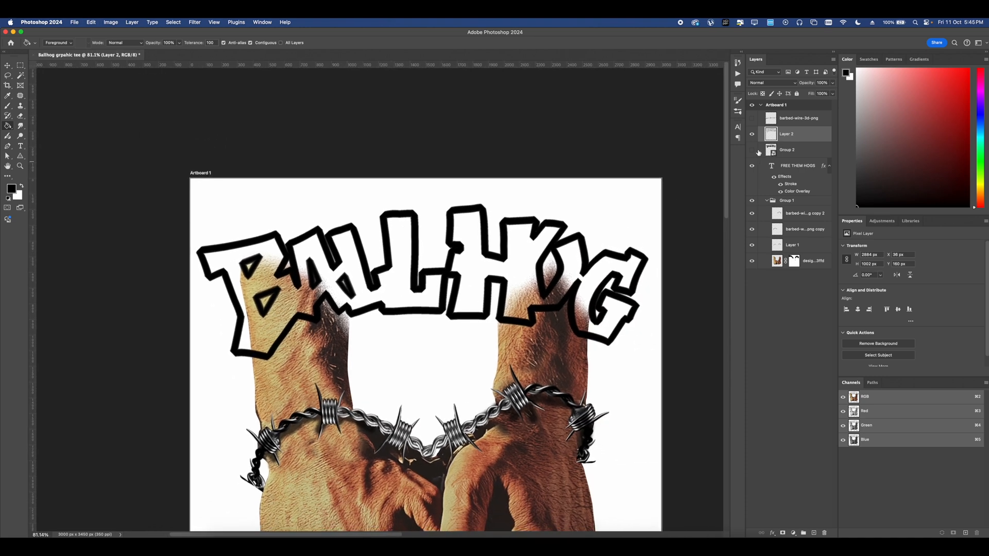
{"action": "left_click", "coordinate": [787, 150]}
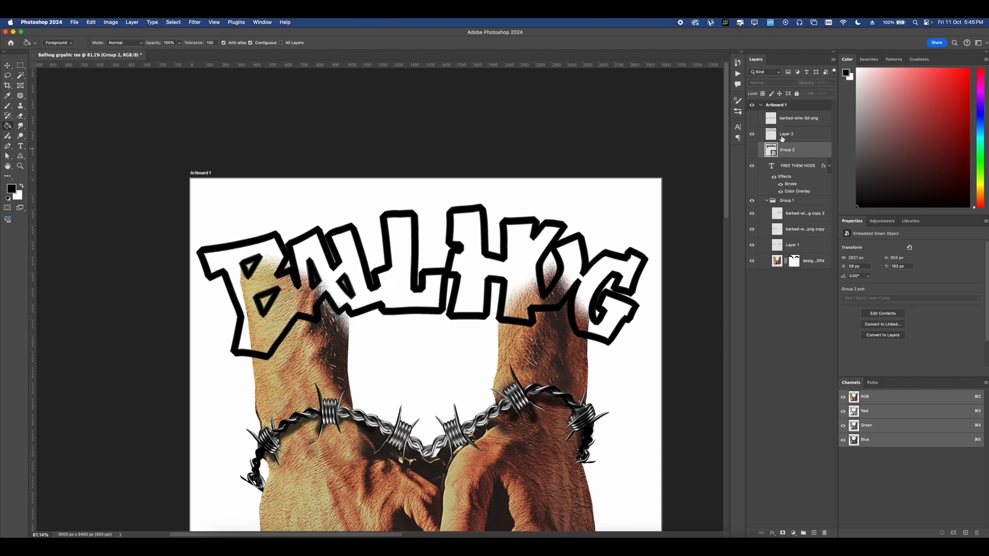
{"action": "right_click", "coordinate": [786, 134]}
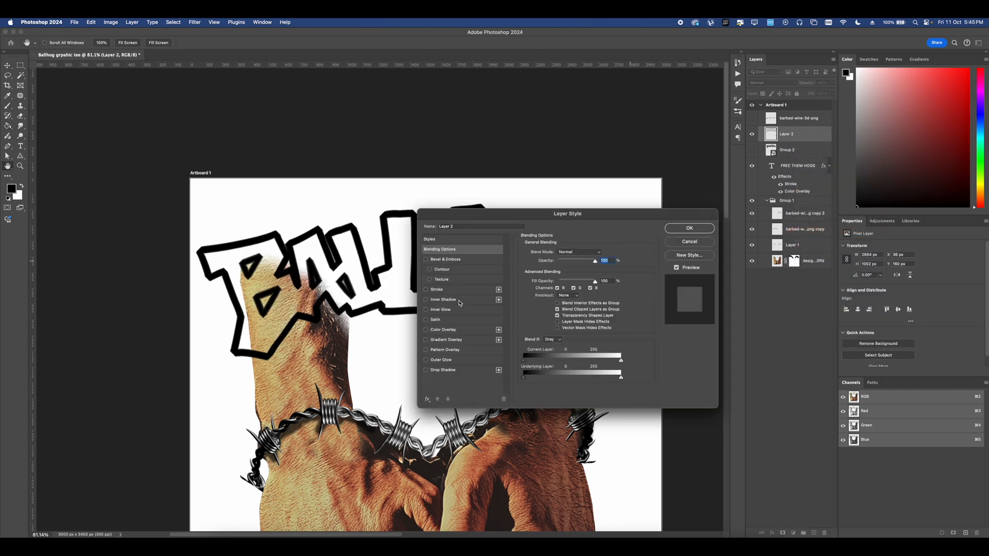
{"action": "left_click", "coordinate": [443, 330]}
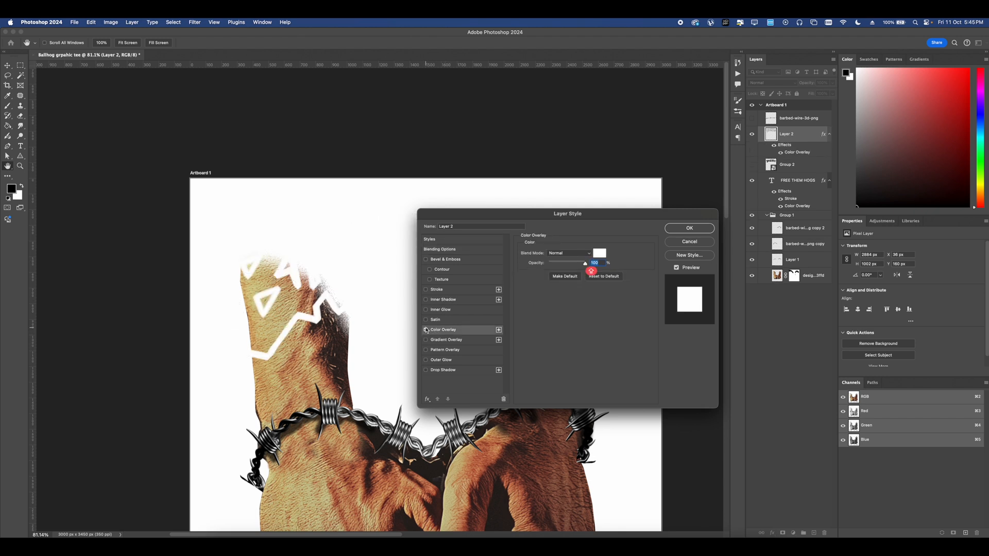
{"action": "left_click", "coordinate": [425, 330]}
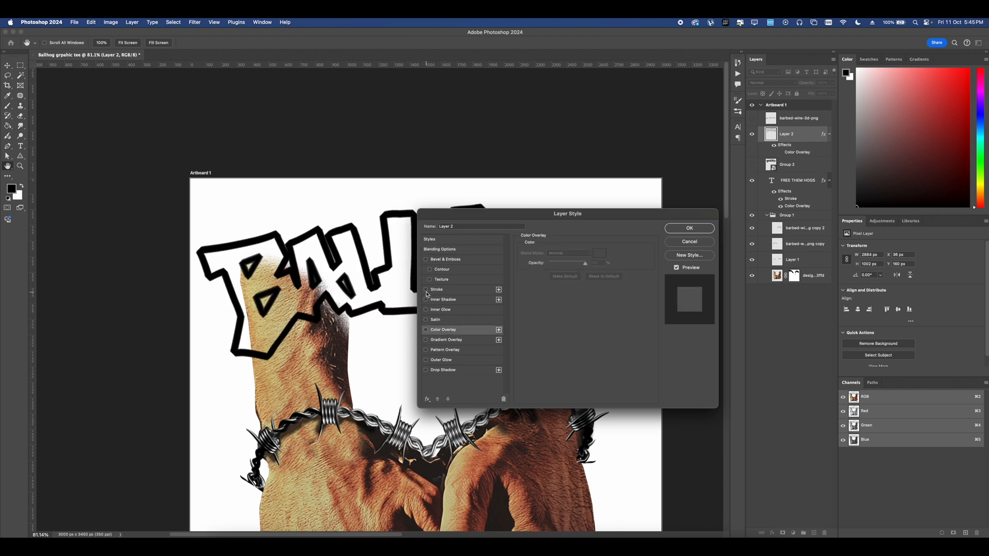
Step: Add a black stroke and a gradient overlay with edited gradient colours to the outline
{"action": "left_click", "coordinate": [426, 288]}
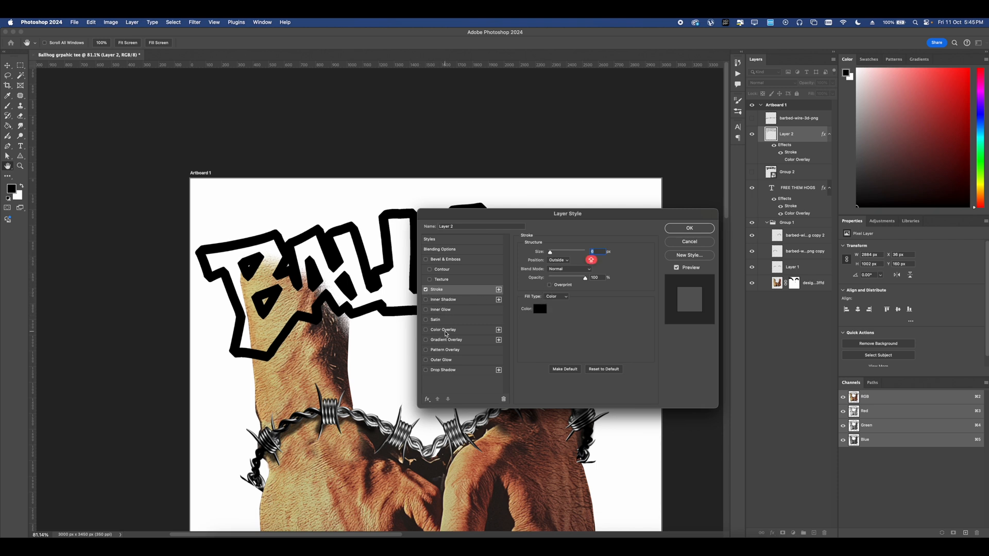
{"action": "left_click", "coordinate": [425, 339]}
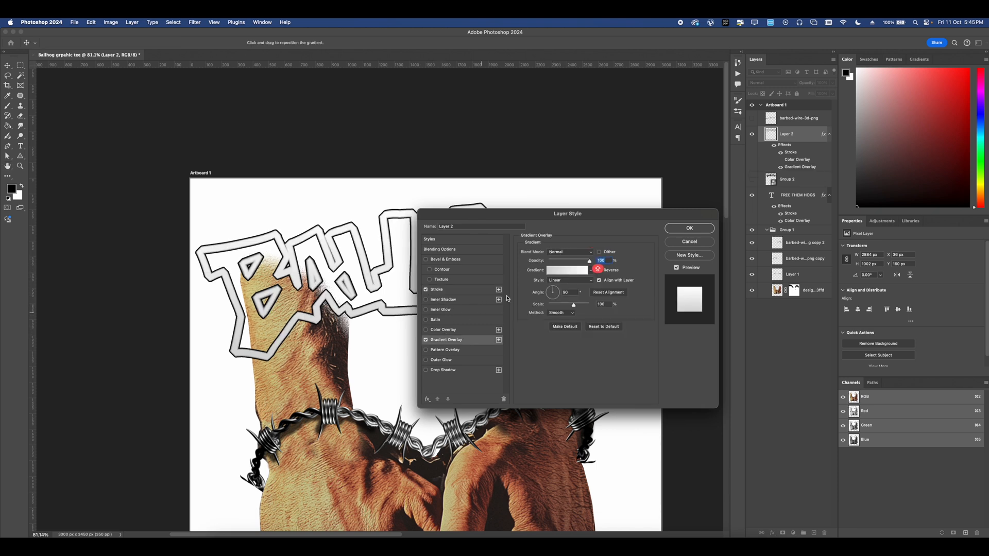
{"action": "left_click", "coordinate": [567, 269]}
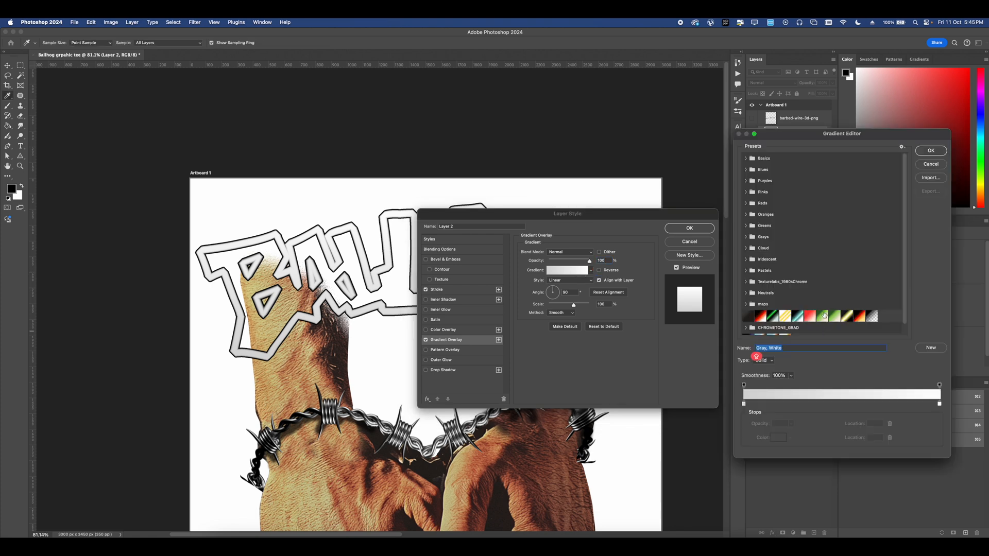
{"action": "left_click", "coordinate": [822, 315]}
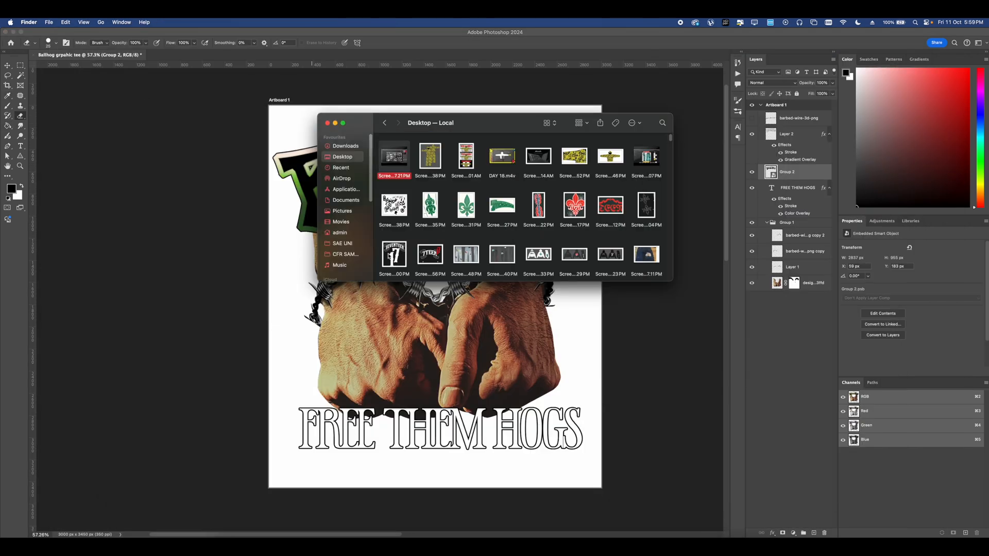
Step: Open the designedbywill angry hog image from the Downloads folder
{"action": "left_click", "coordinate": [346, 146]}
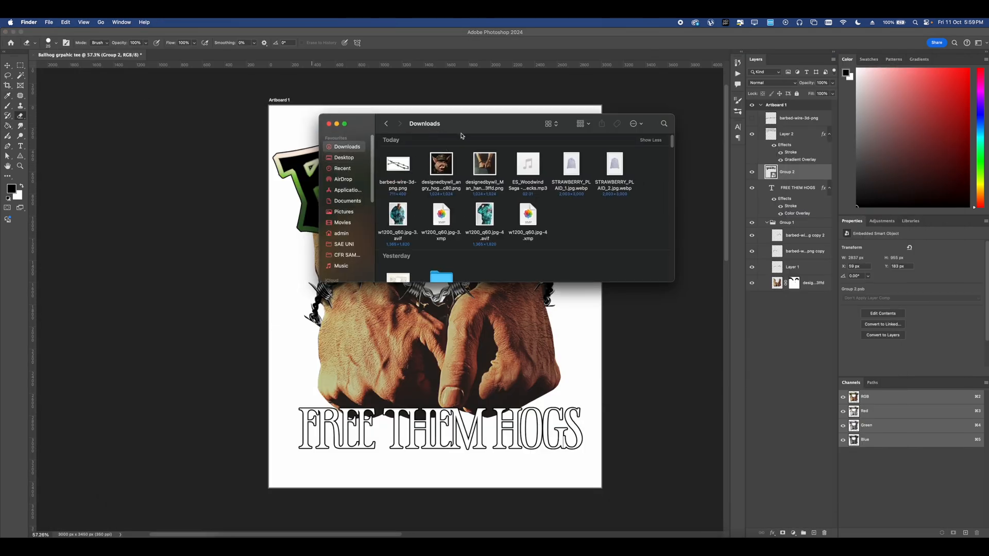
{"action": "double_click", "coordinate": [441, 163]}
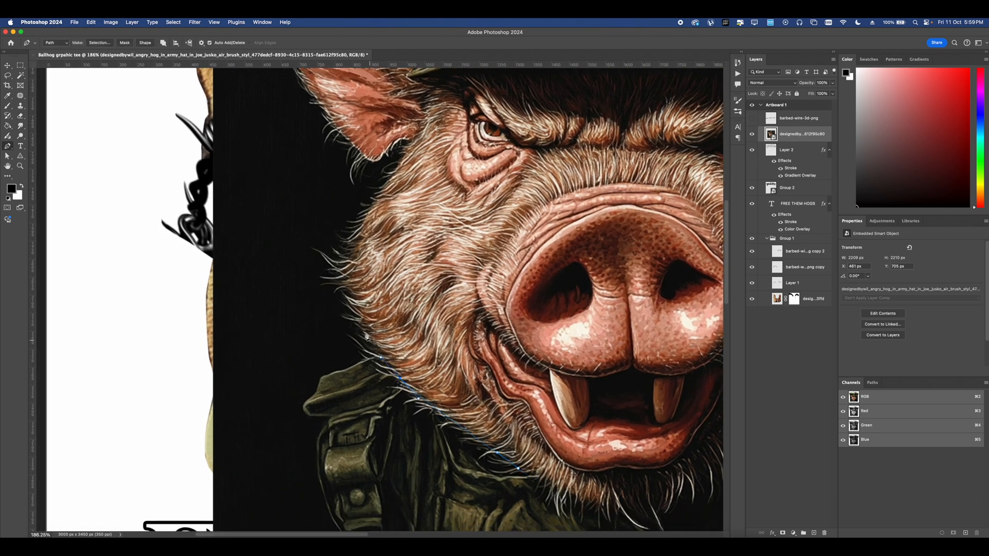
Step: Select the army-hat hog as the subject and mask away its dark background
{"action": "scroll", "scroll_direction": "up", "scroll_amount": 3}
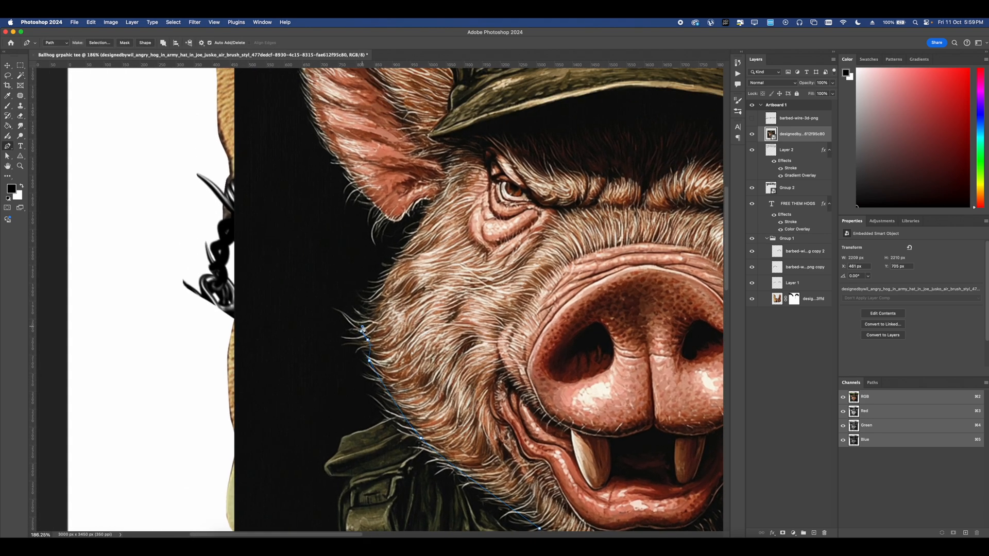
{"action": "scroll", "scroll_direction": "down", "scroll_amount": 3}
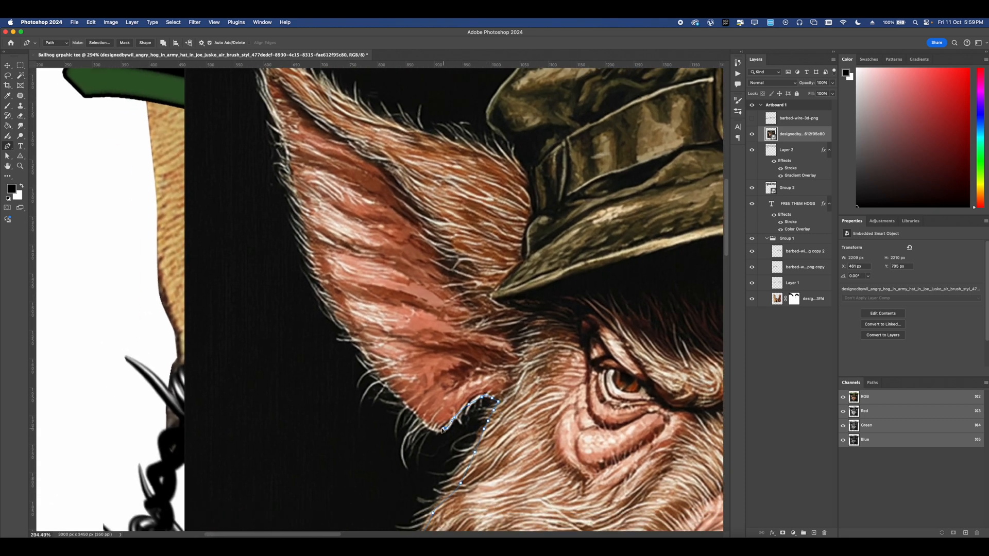
{"action": "left_click", "coordinate": [344, 326]}
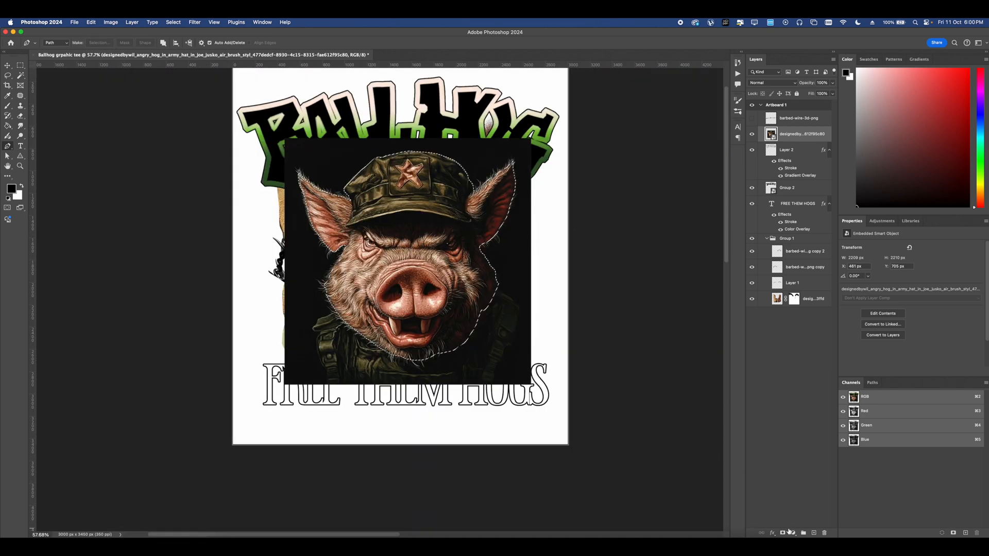
{"action": "left_click", "coordinate": [767, 222]}
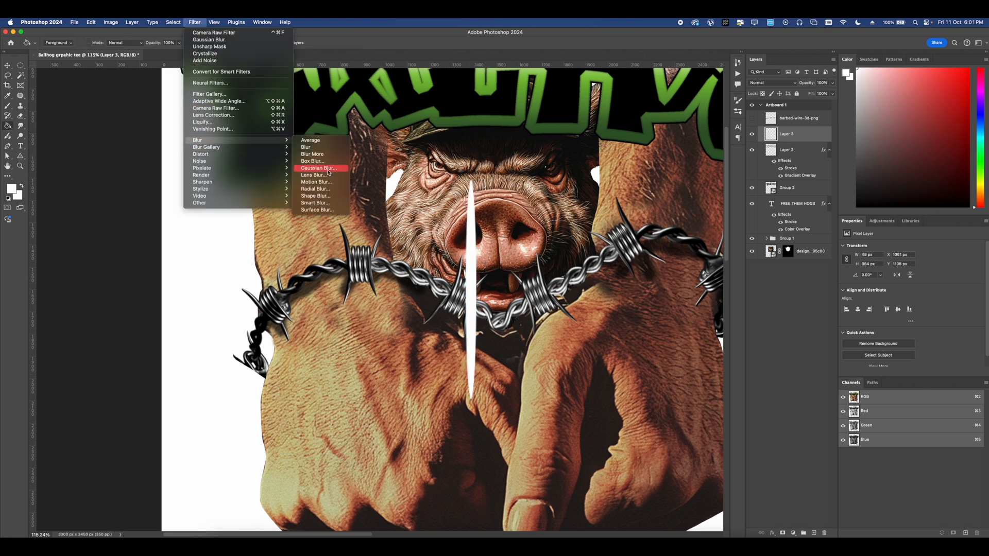
Step: Apply a Gaussian Blur with a higher radius to soften the white glint on the barbed wire
{"action": "left_click", "coordinate": [319, 168]}
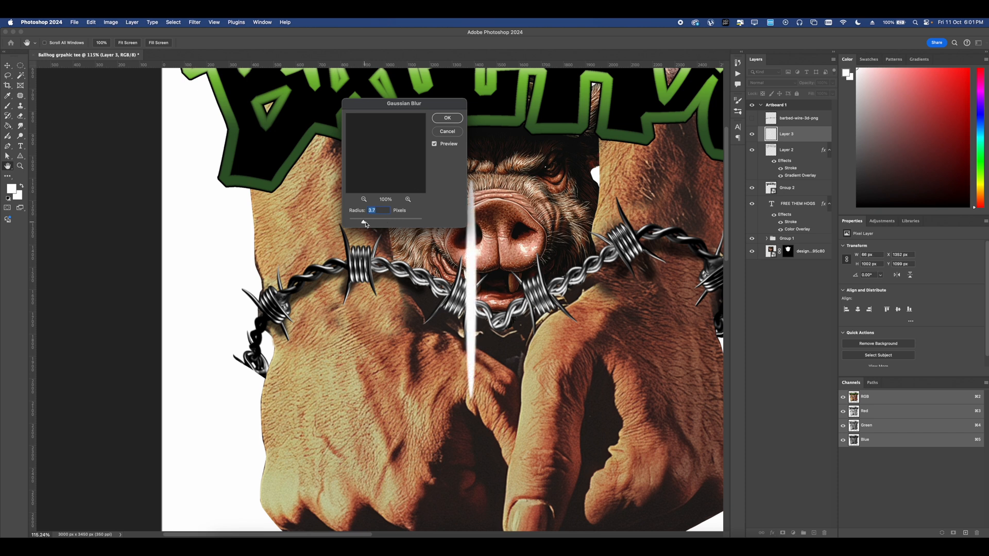
{"action": "left_click_drag", "start_coordinate": [364, 221], "coordinate": [374, 221]}
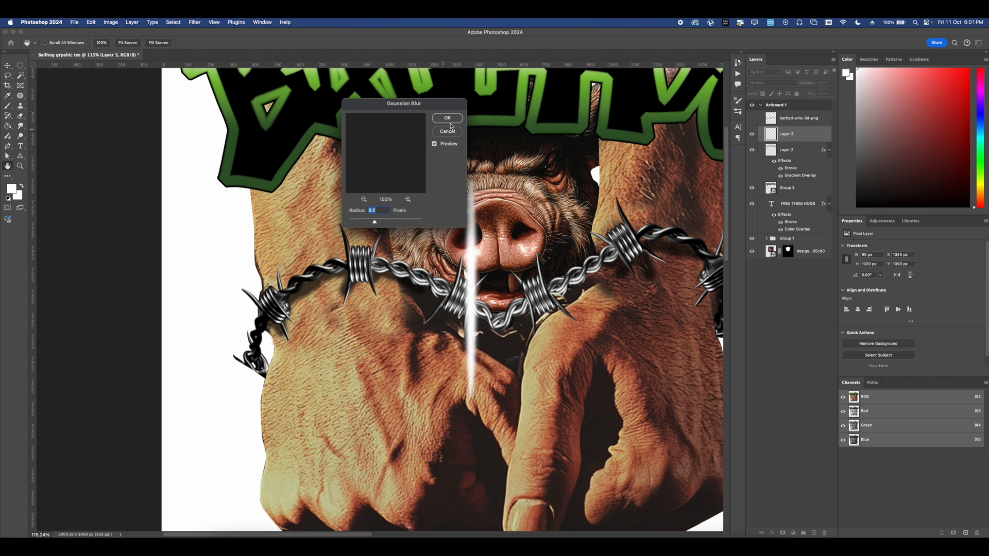
{"action": "left_click", "coordinate": [447, 118]}
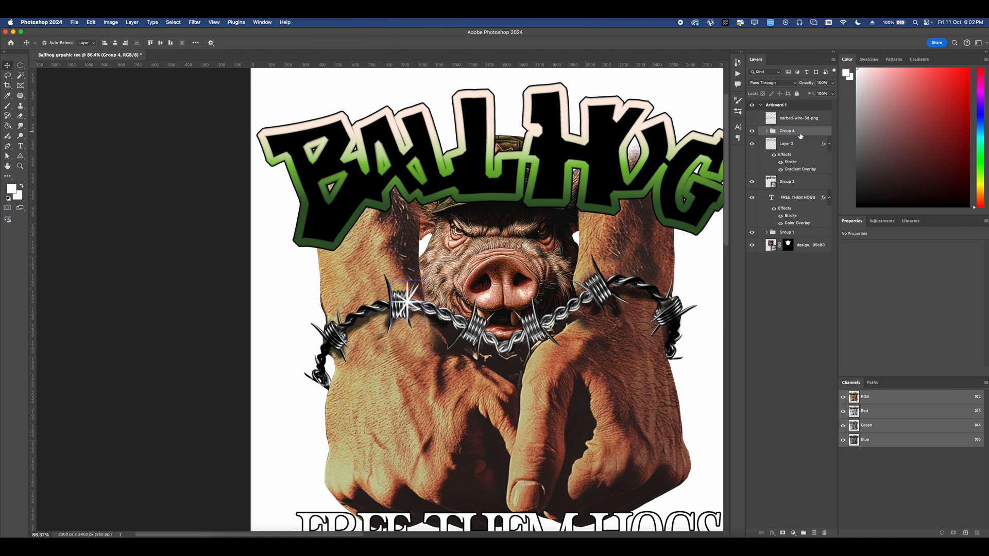
Step: Duplicate the Group 4 sparkle along the barbed wire and set the artboard background to Black
{"action": "left_click", "coordinate": [787, 134]}
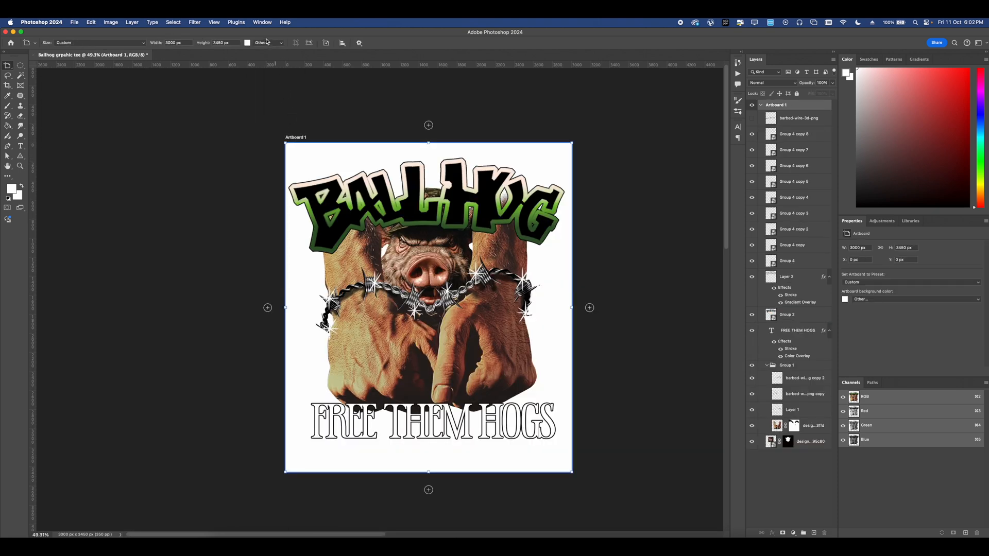
{"action": "left_click", "coordinate": [280, 43]}
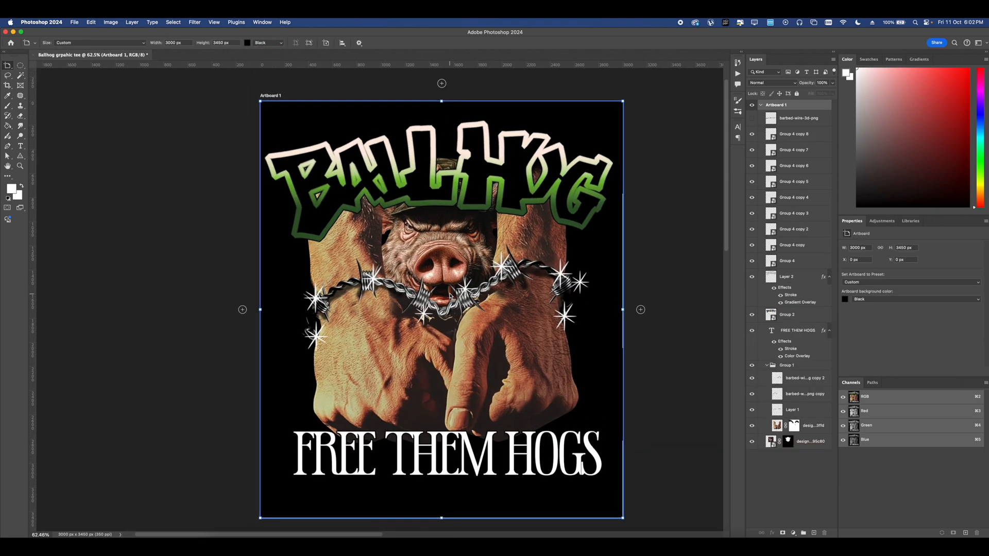
{"action": "scroll", "scroll_direction": "down", "scroll_amount": 3}
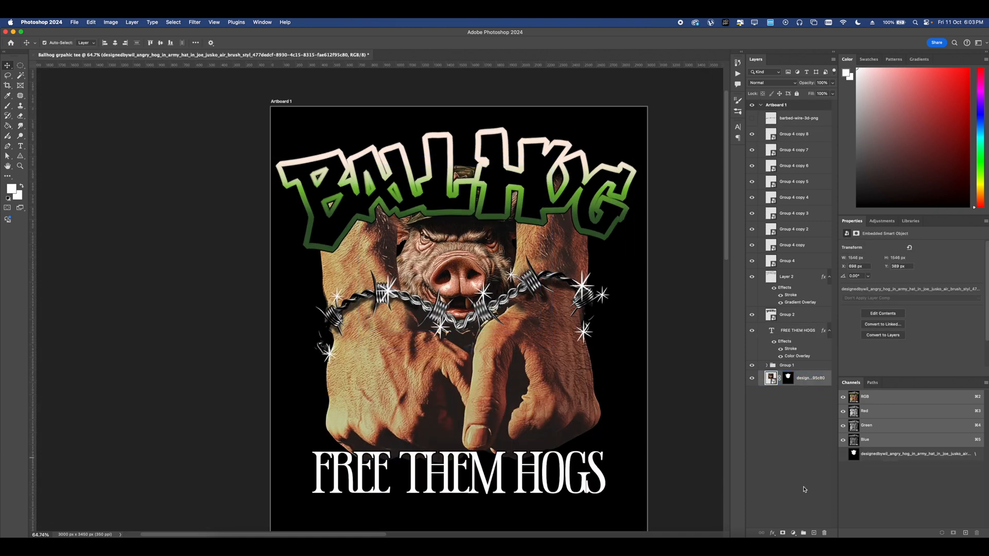
Step: Add a layer under the hog and dab rough textured white brush strokes behind it
{"action": "left_click", "coordinate": [803, 532]}
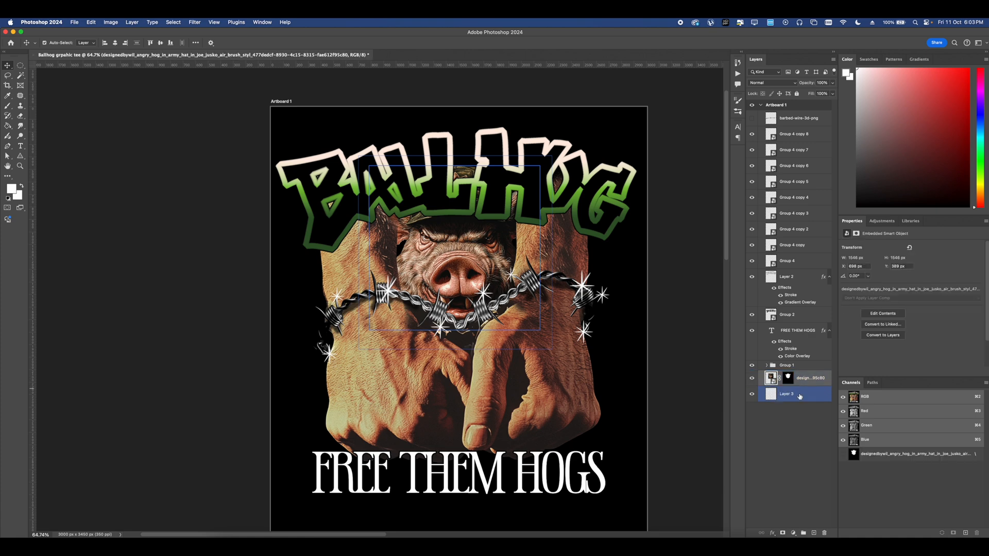
{"action": "left_click", "coordinate": [786, 394]}
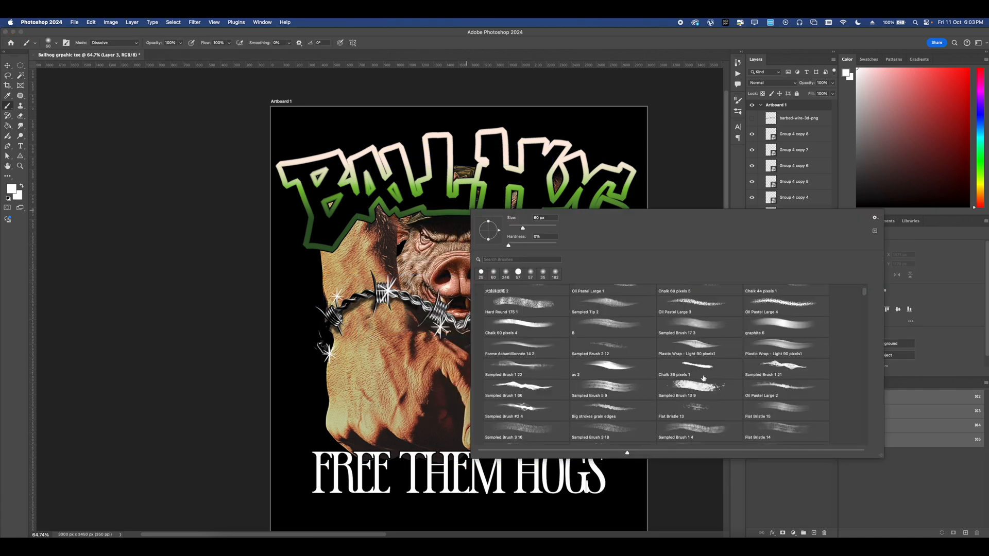
{"action": "scroll", "scroll_direction": "down", "scroll_amount": 3}
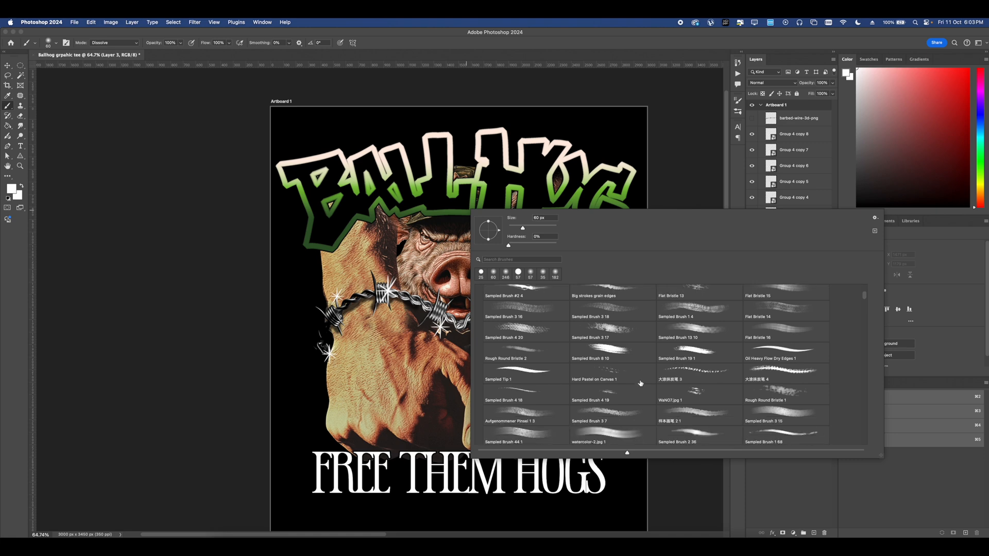
{"action": "left_click", "coordinate": [785, 419]}
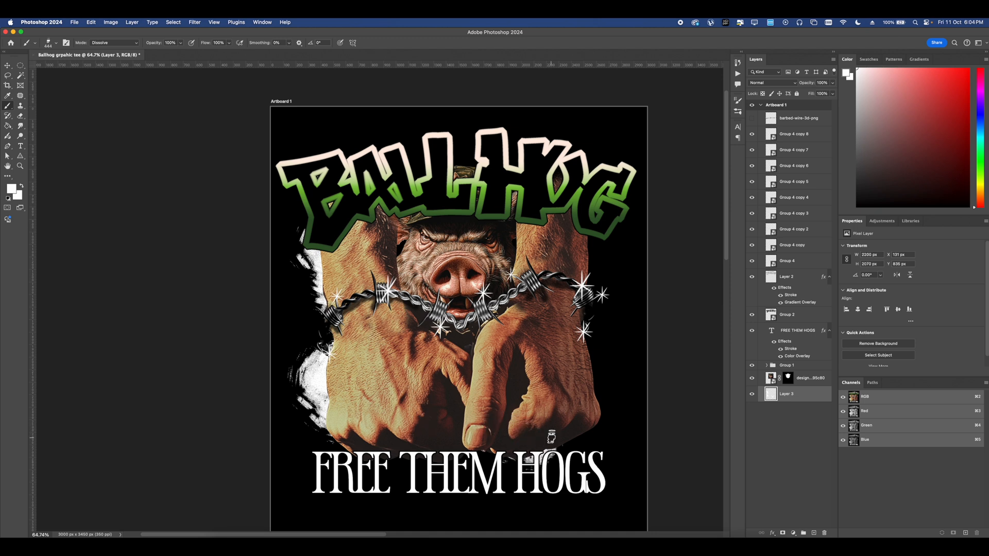
{"action": "mouse_move", "coordinate": [580, 390]}
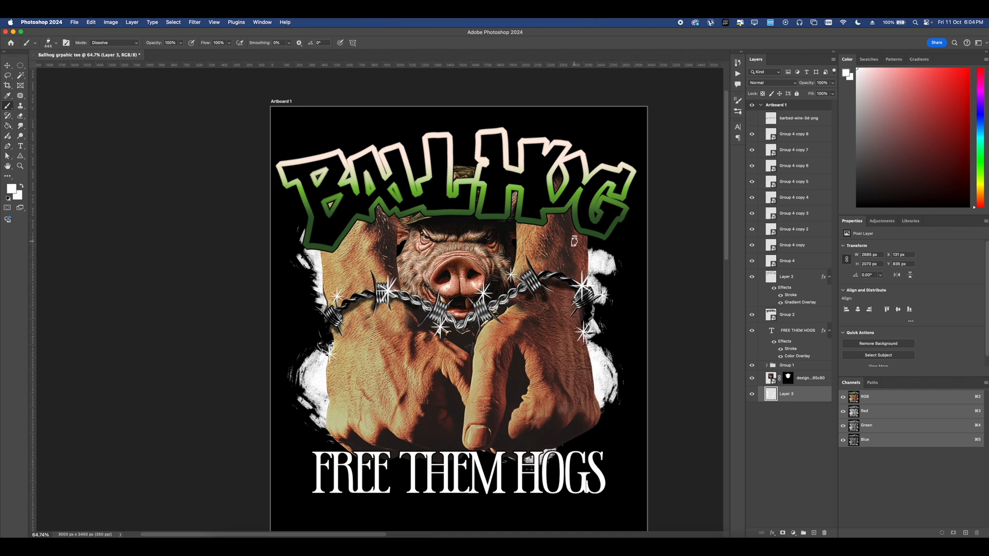
{"action": "left_click", "coordinate": [369, 139]}
{"action": "type", "text": "stars"}
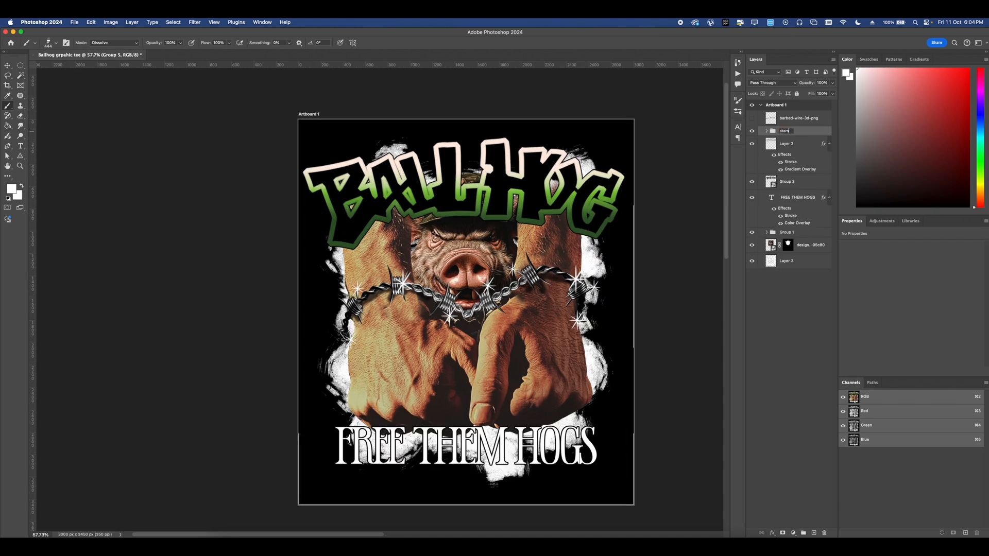
Step: Collapse Group 5 and add a Curves adjustment layer above it to deepen contrast
{"action": "left_click", "coordinate": [786, 261]}
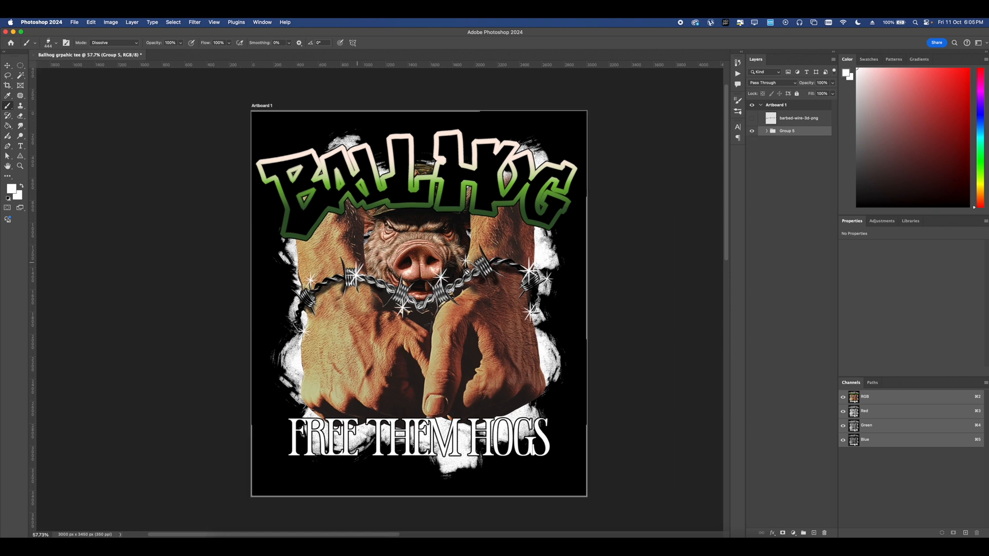
{"action": "left_click", "coordinate": [780, 533]}
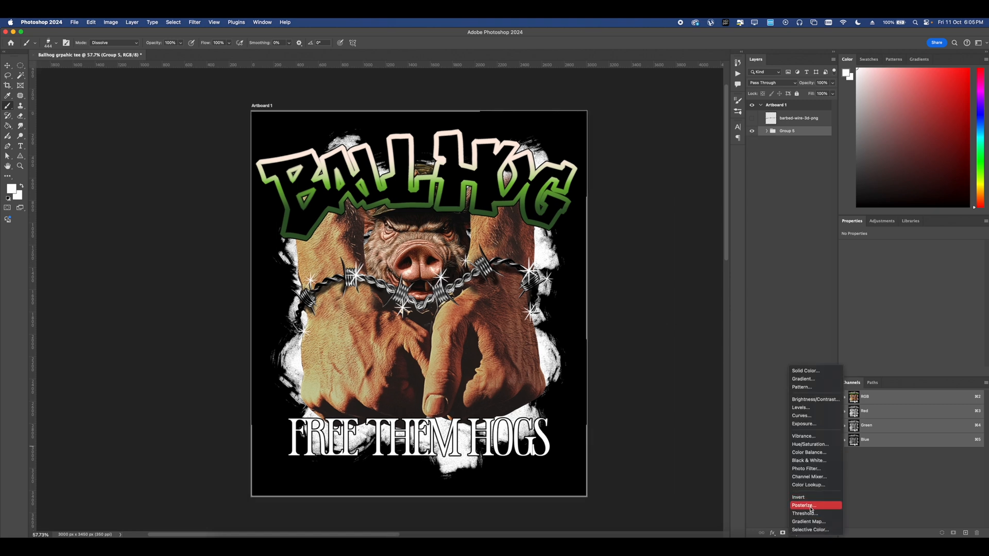
{"action": "left_click", "coordinate": [801, 415]}
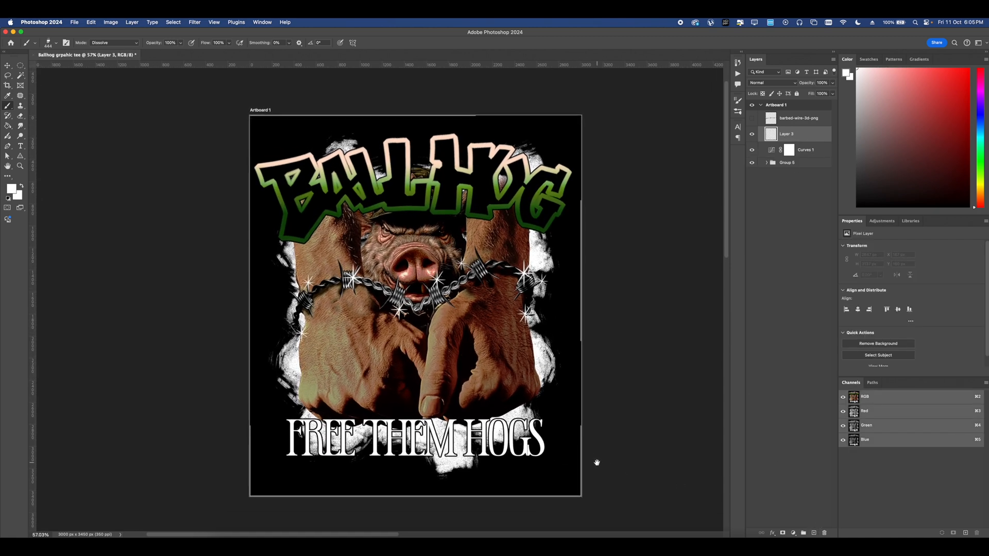
Step: Duplicate Curves 1 and Group 5 into a merged smart object named Group 5 copy
{"action": "left_click", "coordinate": [805, 133]}
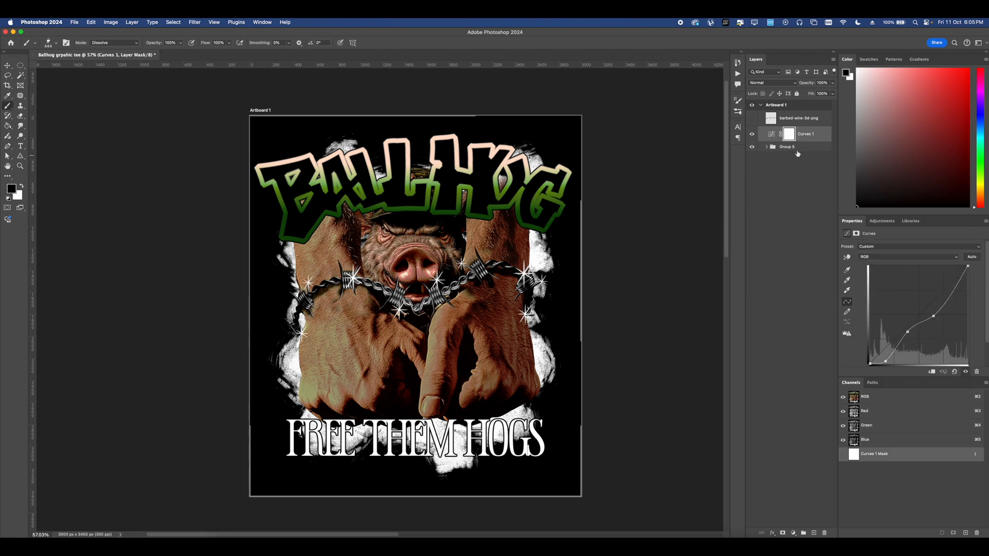
{"action": "left_click", "coordinate": [786, 146]}
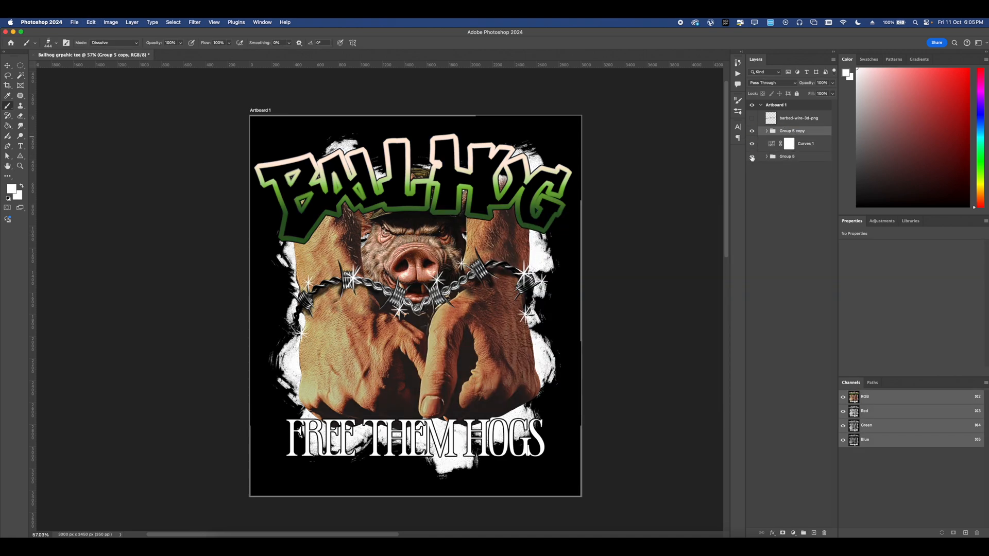
{"action": "left_click", "coordinate": [751, 157]}
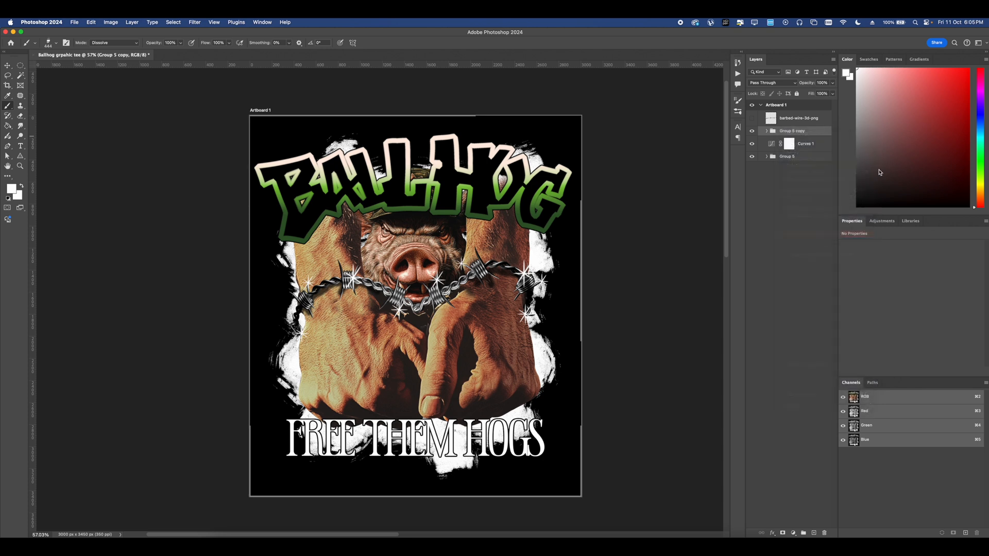
{"action": "left_click", "coordinate": [195, 22]}
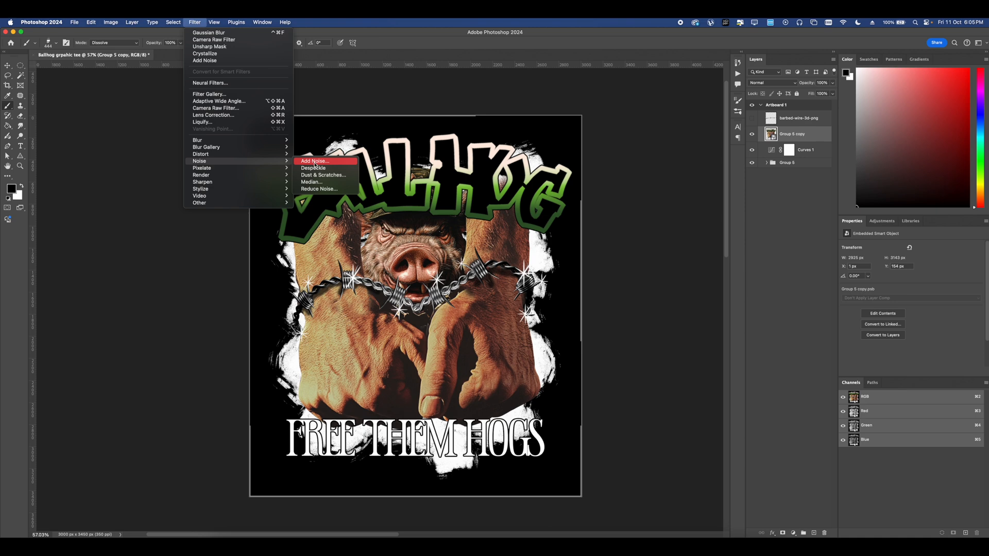
Step: Add about 42% monochromatic noise to the copy and a Threshold adjustment above it
{"action": "left_click", "coordinate": [315, 161]}
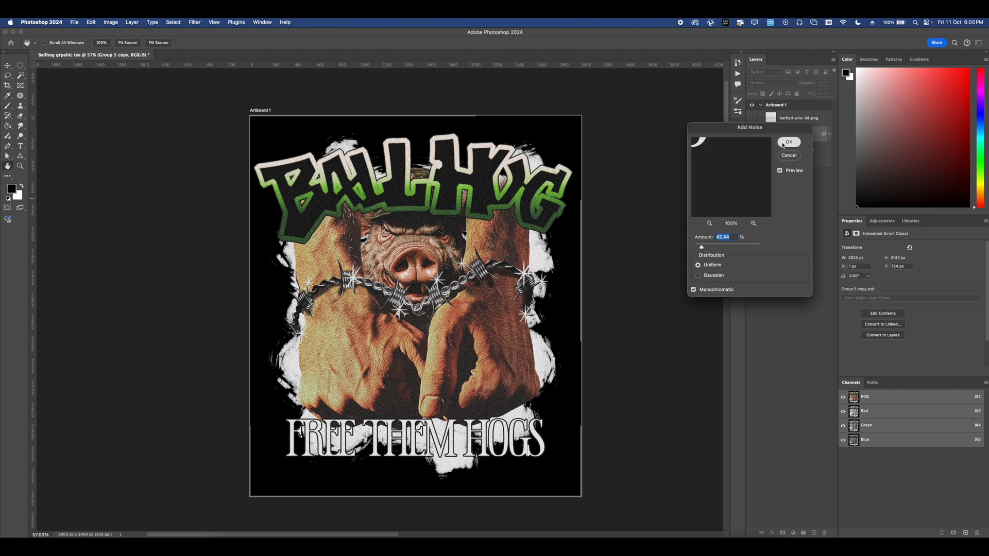
{"action": "left_click", "coordinate": [788, 143]}
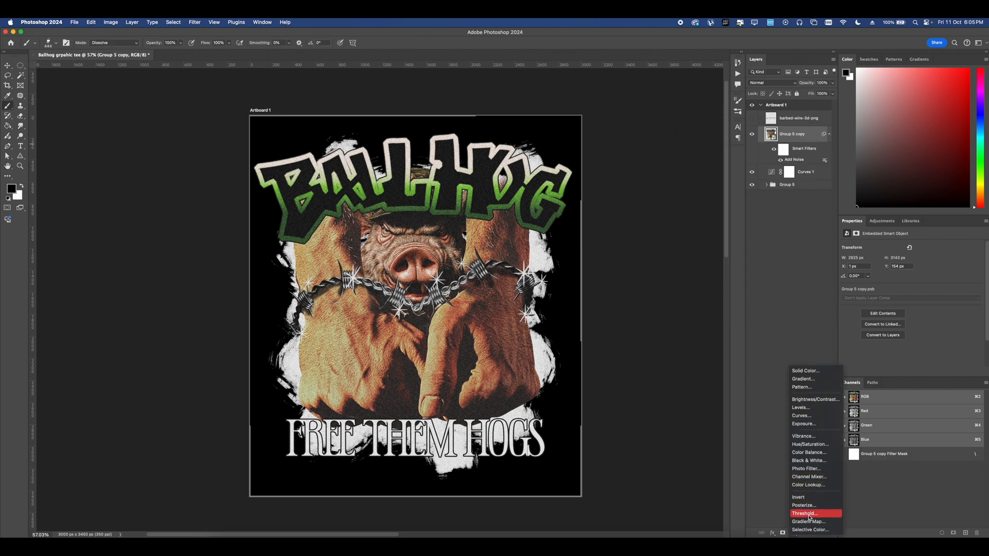
{"action": "left_click", "coordinate": [804, 513]}
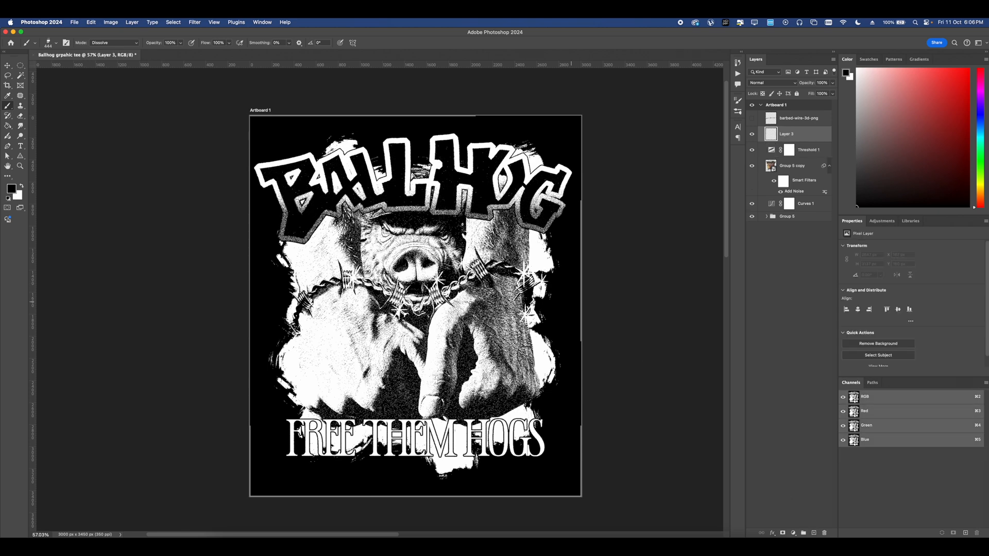
Step: Use Color Range set to Shadows to select the dark tones, then target the Threshold 1 layer
{"action": "left_click", "coordinate": [195, 21]}
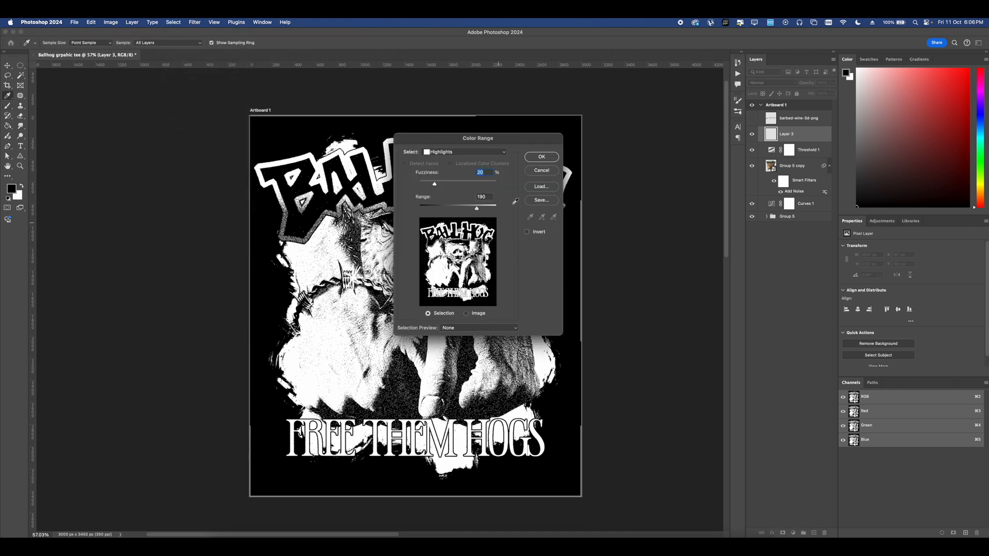
{"action": "left_click", "coordinate": [465, 152]}
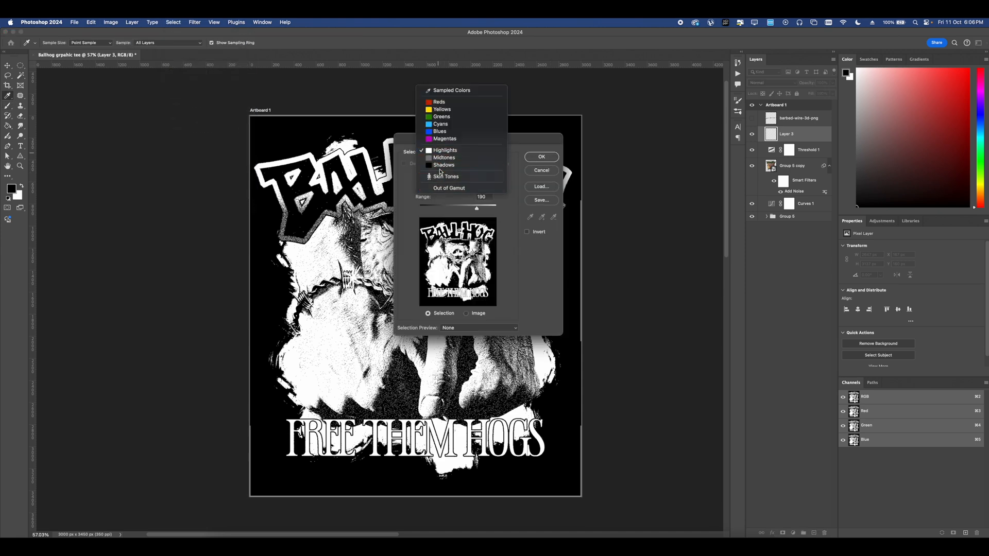
{"action": "left_click", "coordinate": [541, 157]}
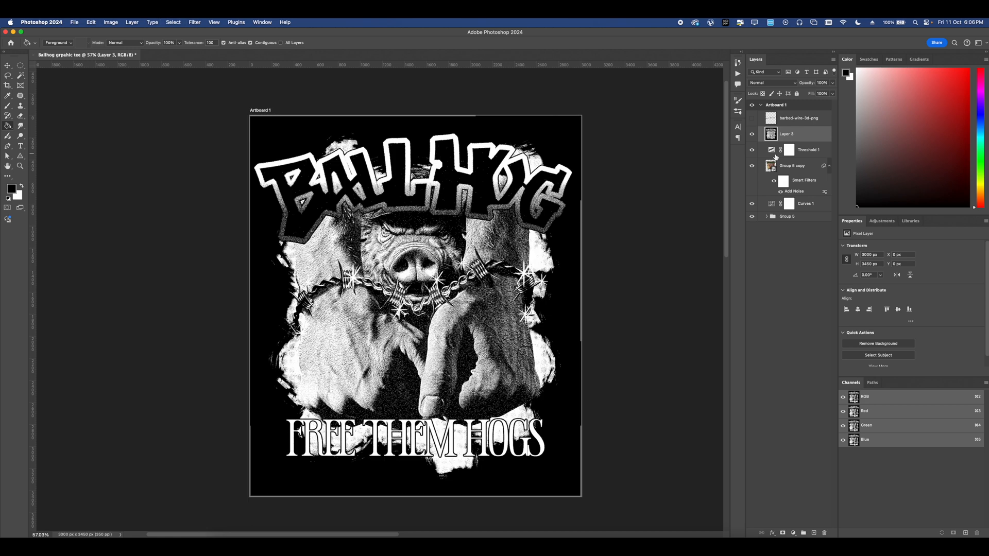
{"action": "mouse_move", "coordinate": [811, 154]}
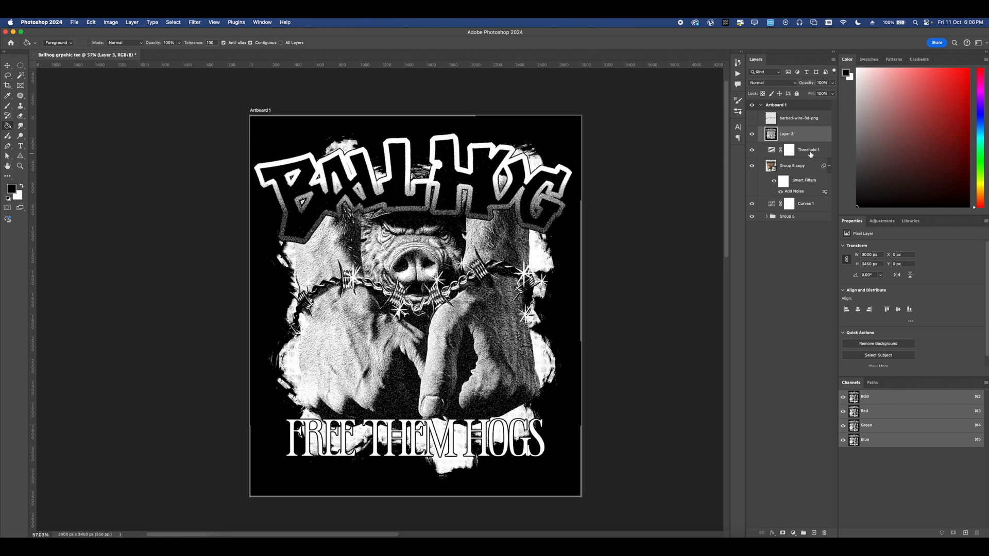
{"action": "left_click", "coordinate": [792, 165]}
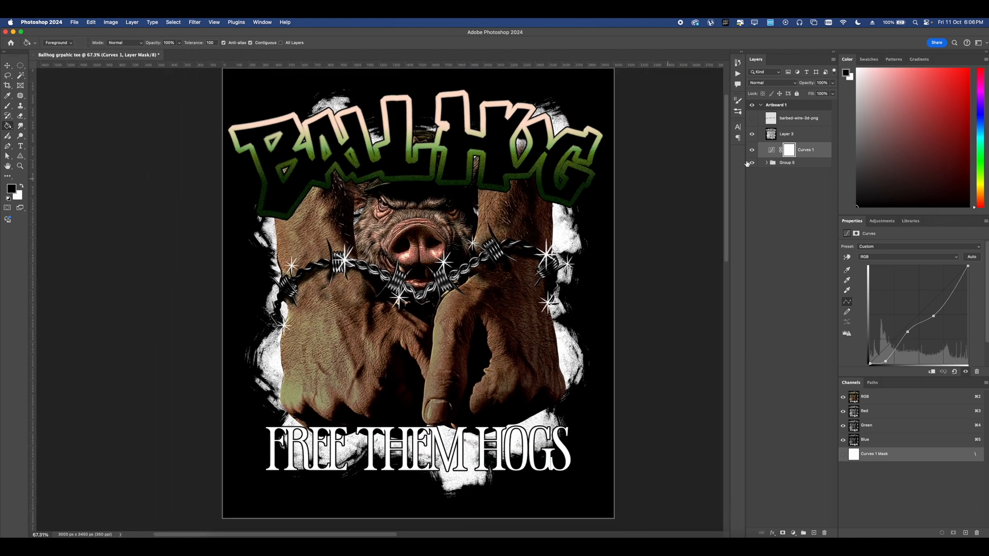
Step: Delete Threshold 1 and Group 5 copy, group Curves 1 with Group 5 and duplicate it
{"action": "left_click", "coordinate": [751, 163]}
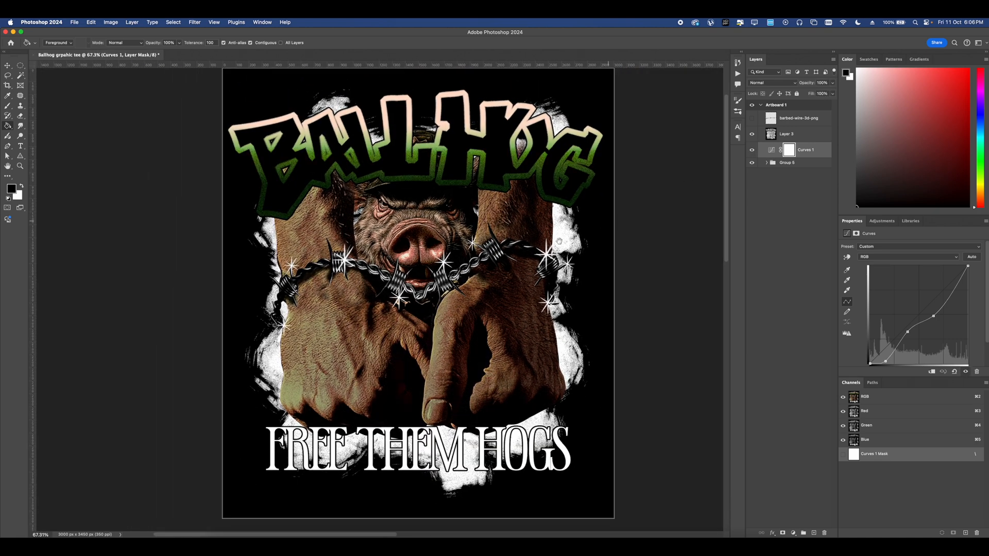
{"action": "left_click", "coordinate": [786, 161]}
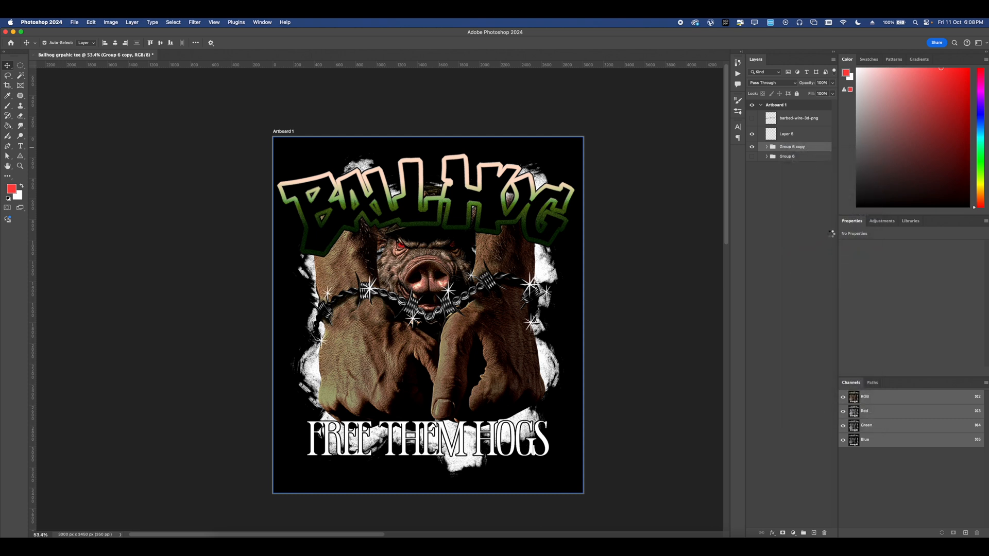
Step: Convert Group 6 copy to a smart object and apply Camera Raw Detail sharpening, noise reduction and Curve
{"action": "left_click", "coordinate": [792, 150]}
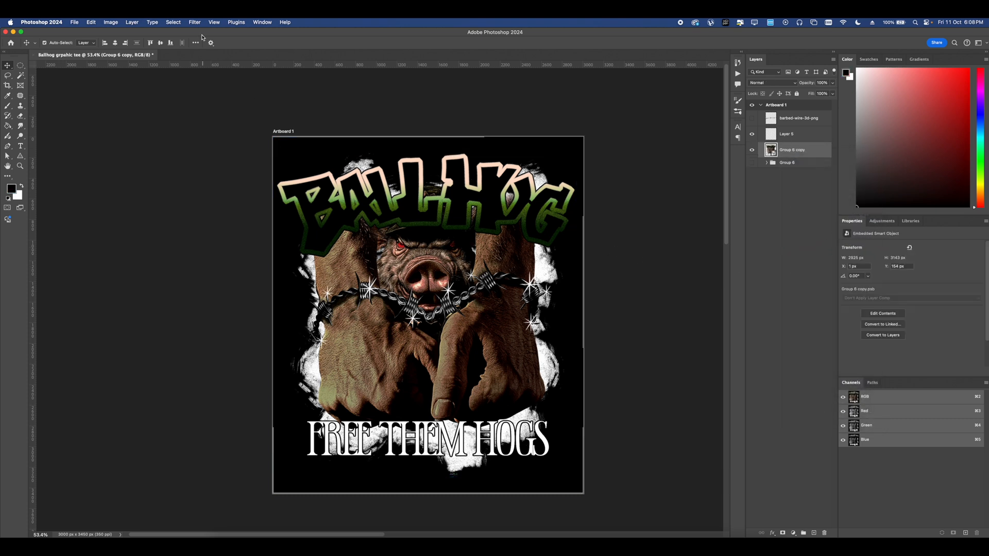
{"action": "left_click", "coordinate": [195, 21]}
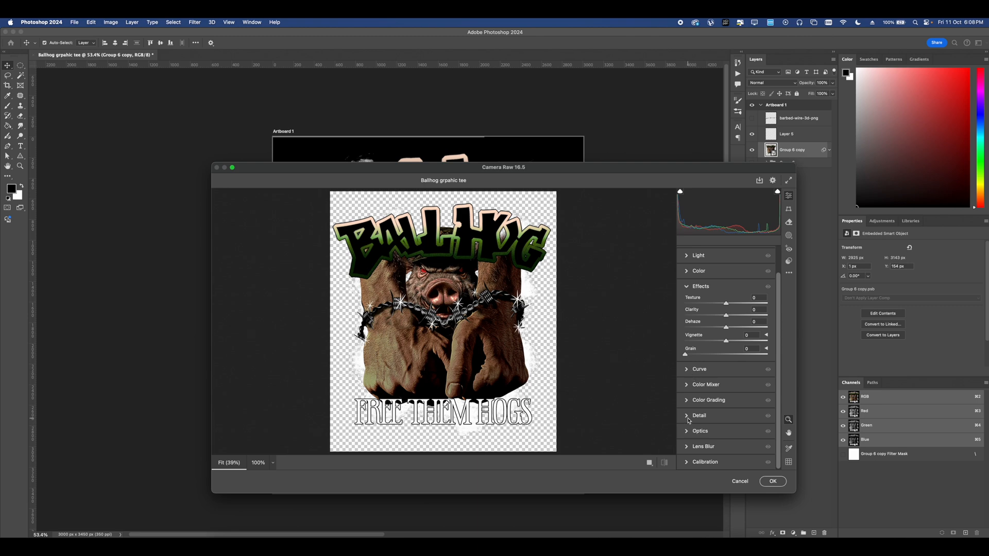
{"action": "left_click", "coordinate": [699, 416]}
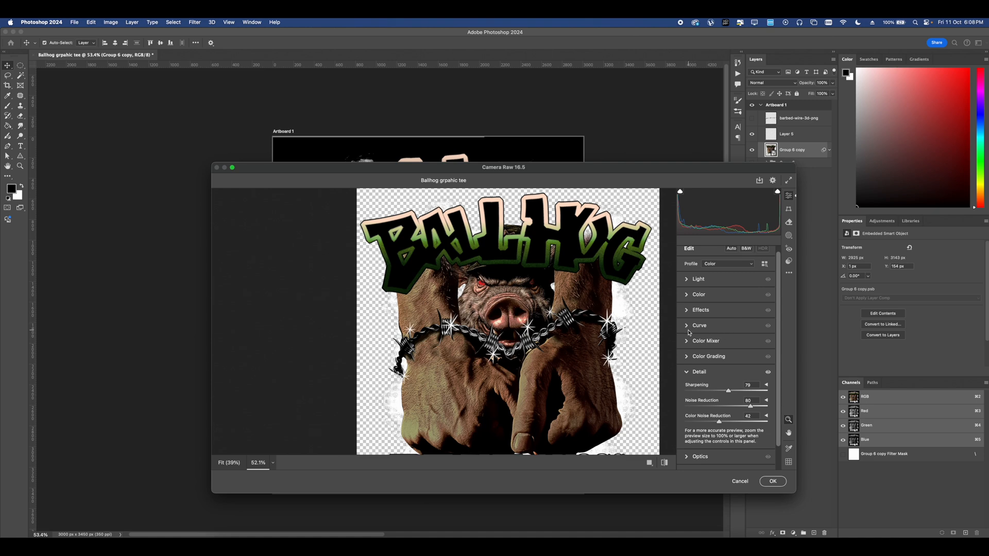
{"action": "left_click", "coordinate": [699, 324]}
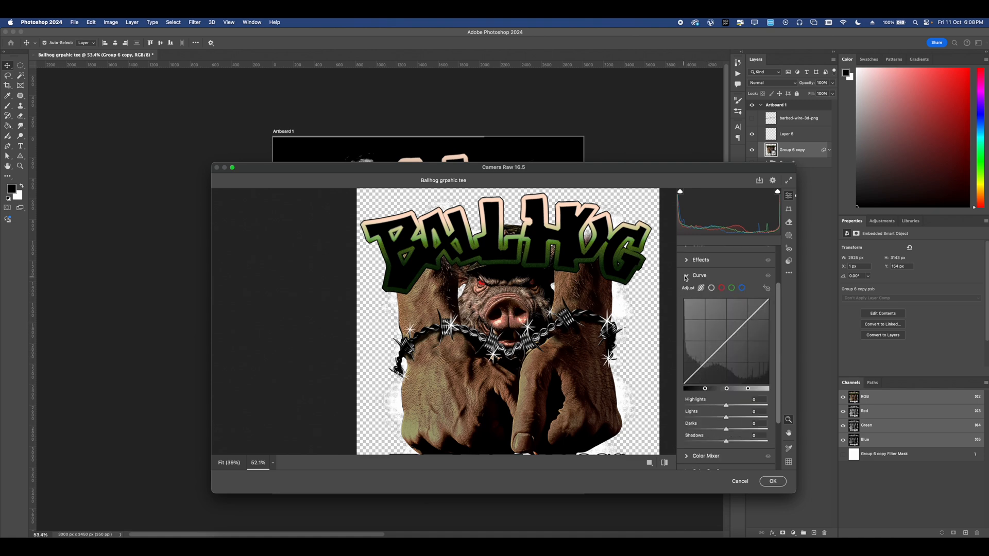
{"action": "left_click", "coordinate": [772, 481]}
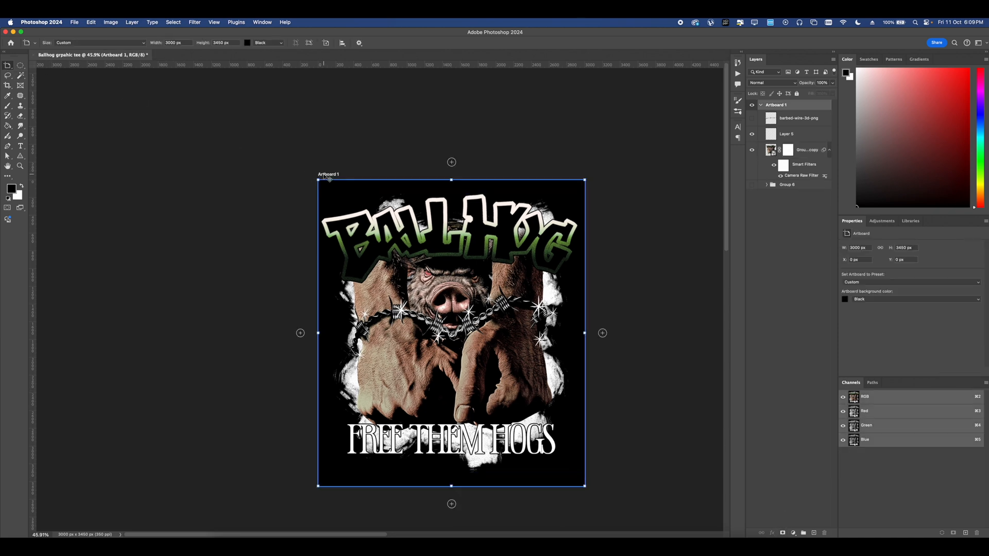
Step: Set the artboard background white and select the artwork's shadows via Color Range with Range about 64
{"action": "left_click", "coordinate": [263, 43]}
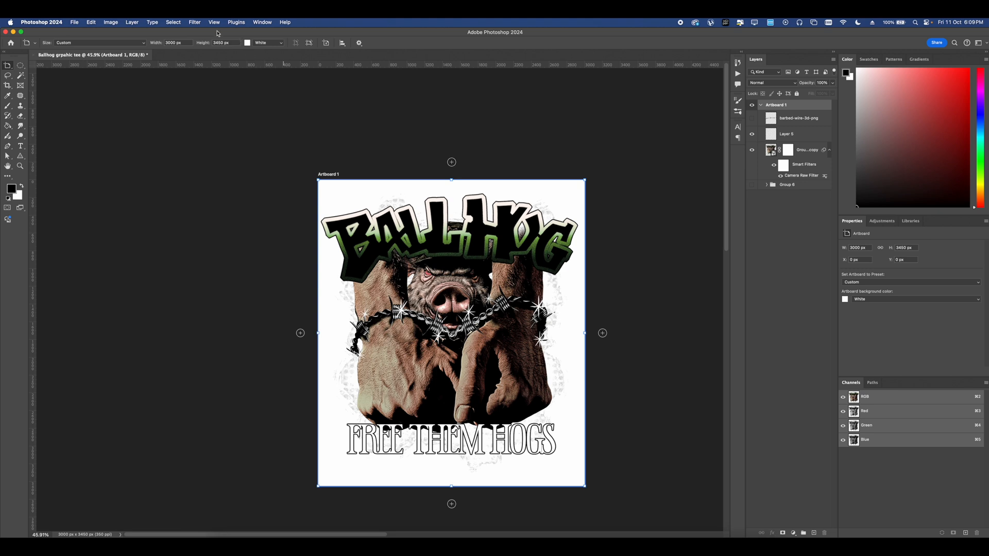
{"action": "left_click", "coordinate": [172, 21]}
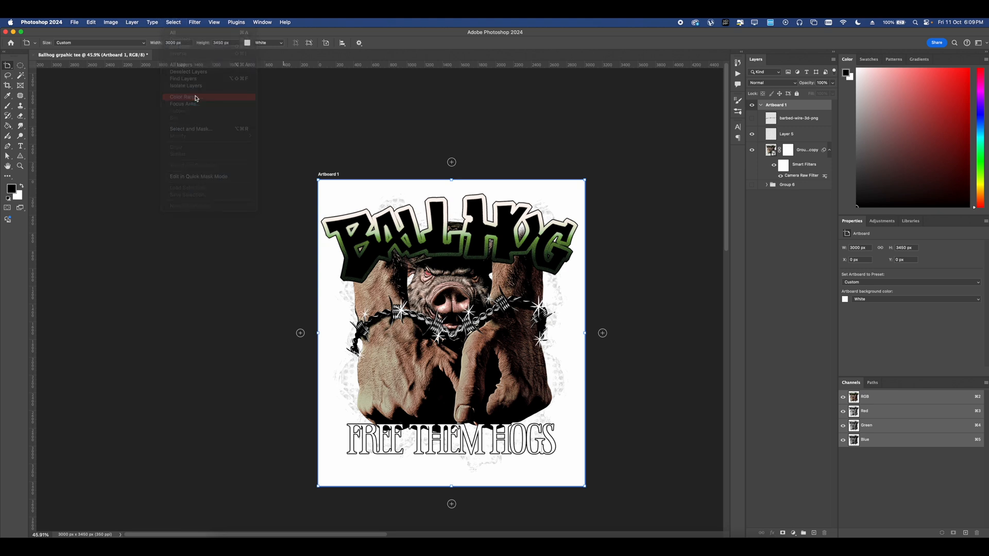
{"action": "left_click", "coordinate": [185, 97]}
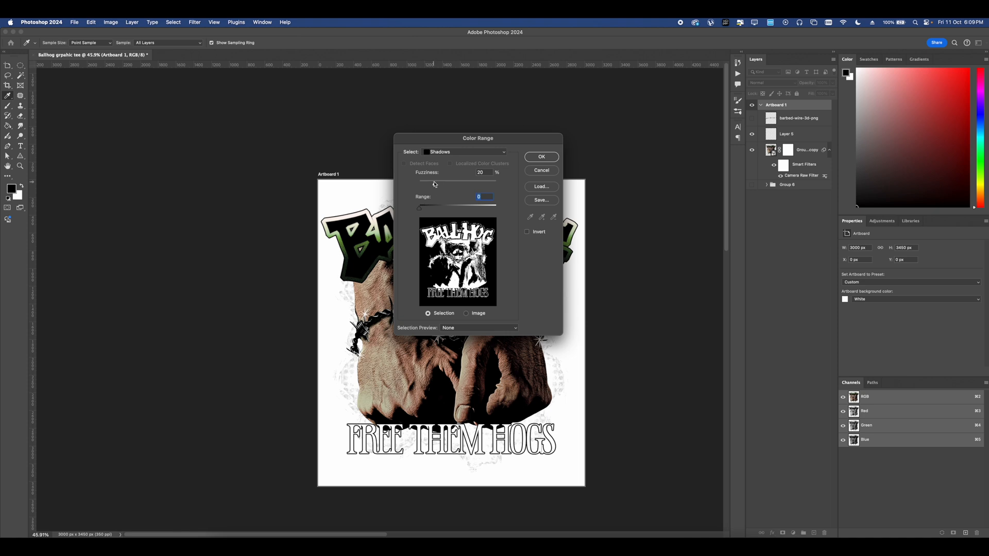
{"action": "left_click_drag", "start_coordinate": [420, 184], "coordinate": [436, 183]}
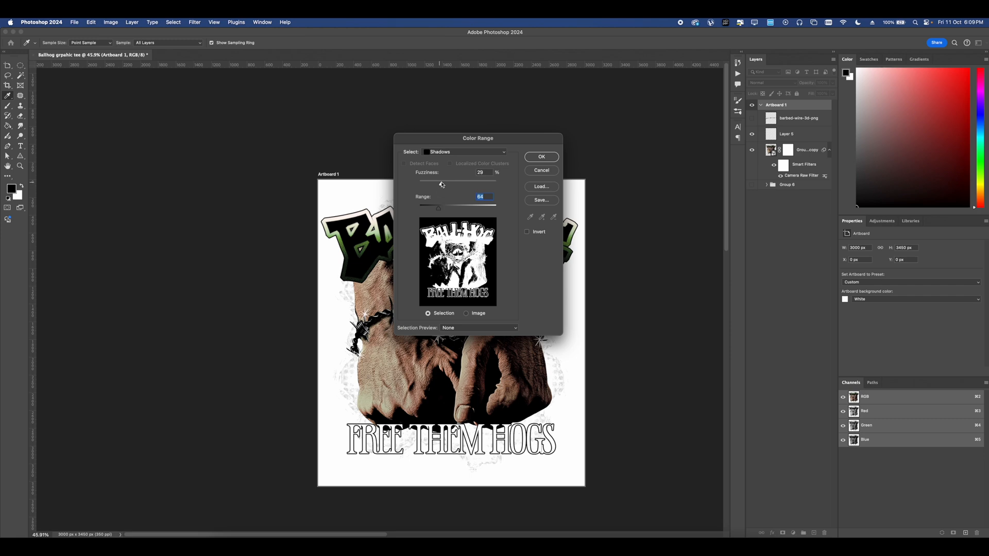
{"action": "left_click", "coordinate": [541, 157]}
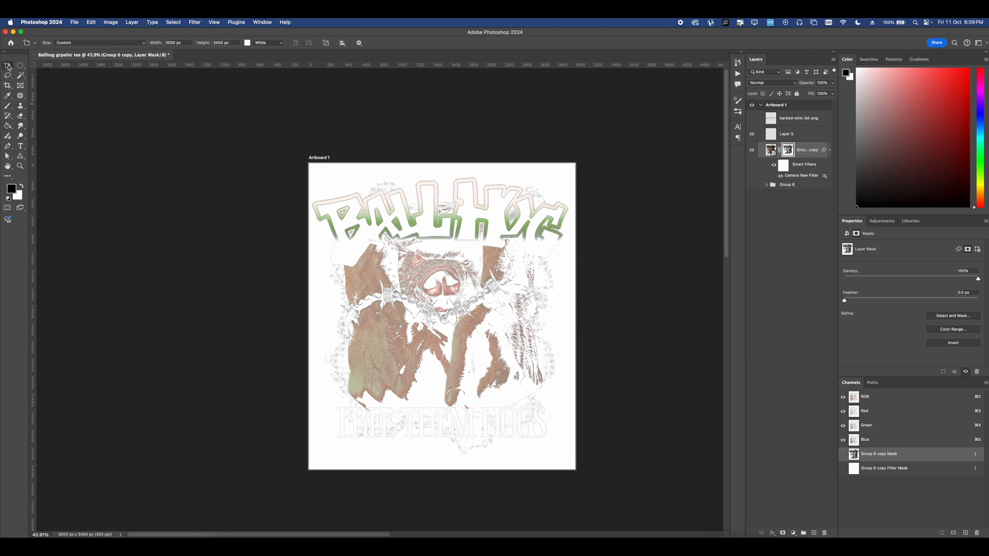
Step: Preview the knocked-out artwork on a black artboard background, then set it transparent for PNG export
{"action": "left_click", "coordinate": [269, 43]}
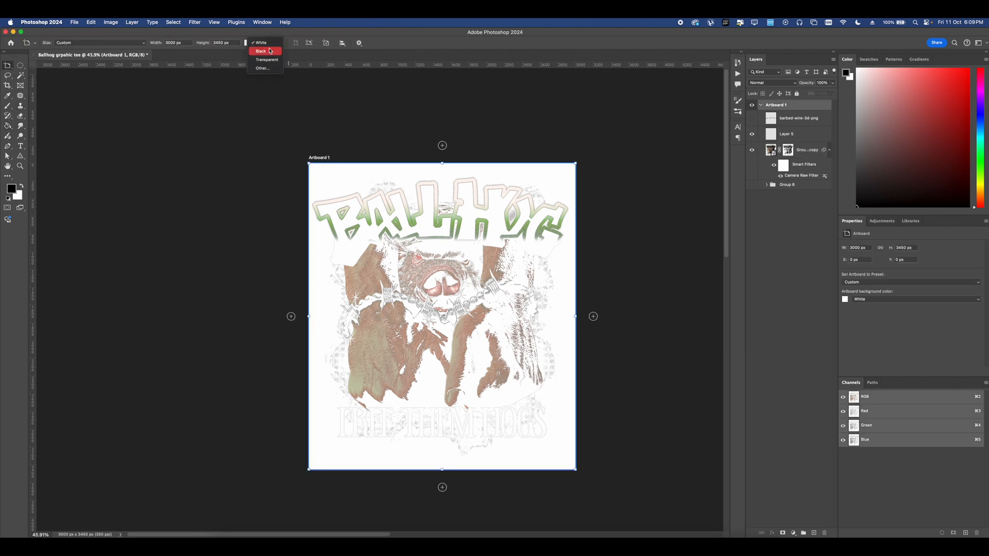
{"action": "left_click", "coordinate": [259, 52]}
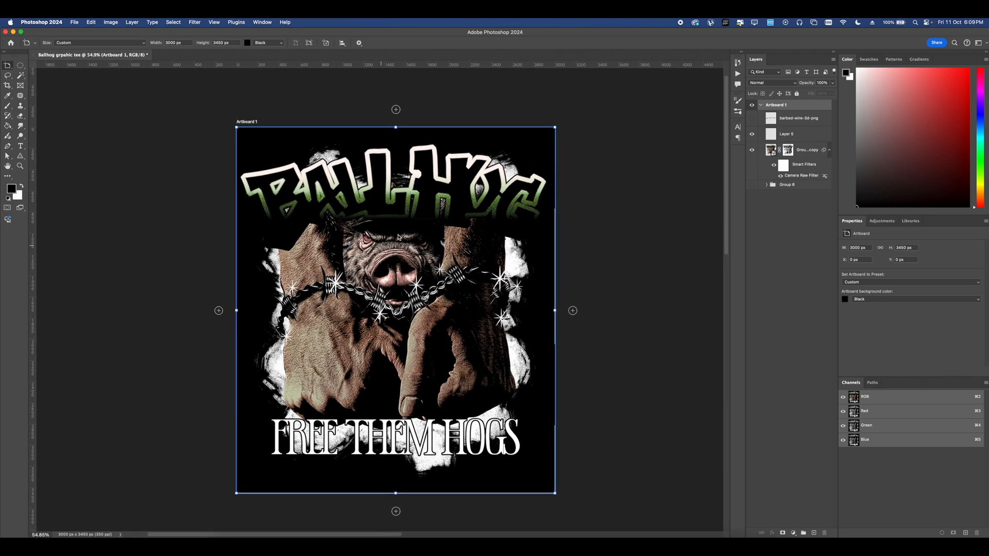
{"action": "left_click", "coordinate": [909, 220]}
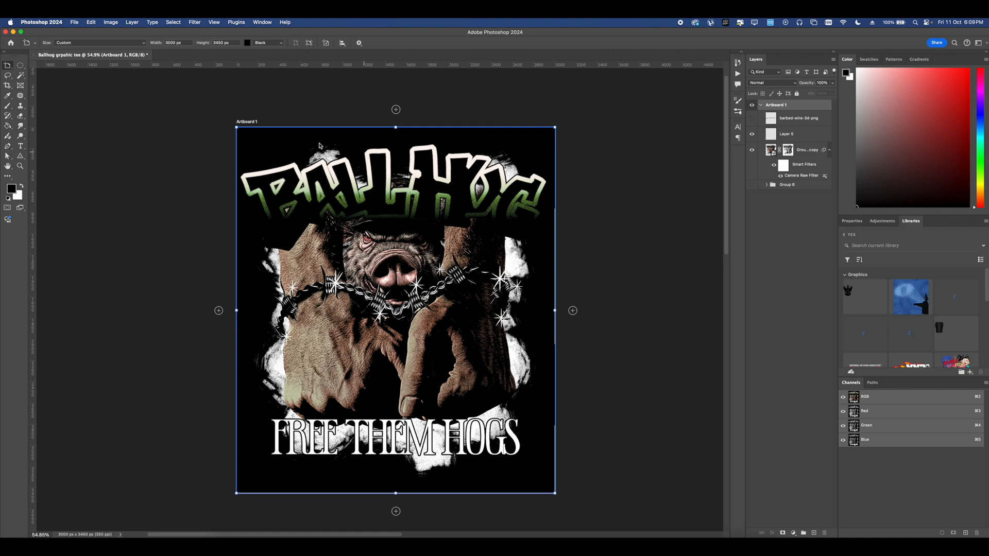
{"action": "left_click", "coordinate": [266, 42]}
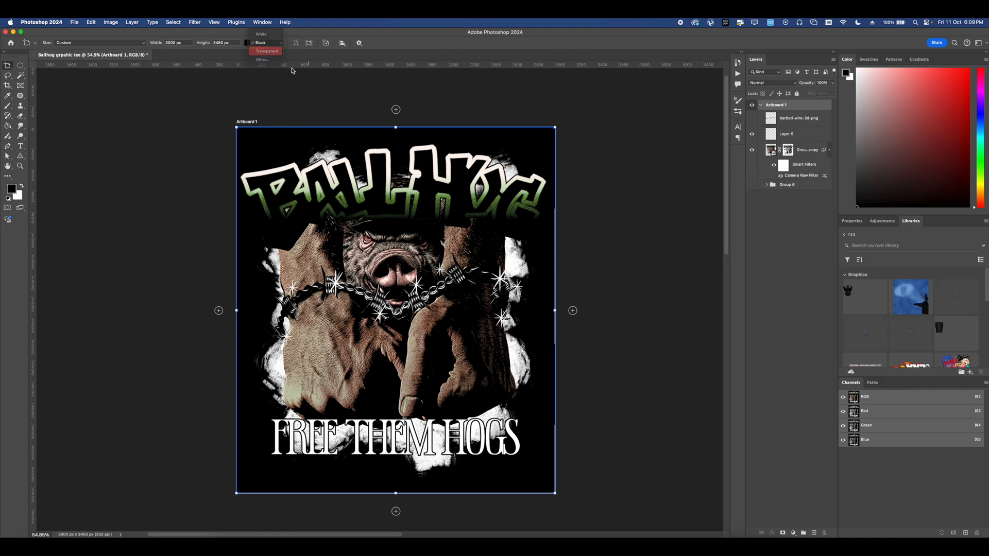
{"action": "left_click", "coordinate": [74, 22]}
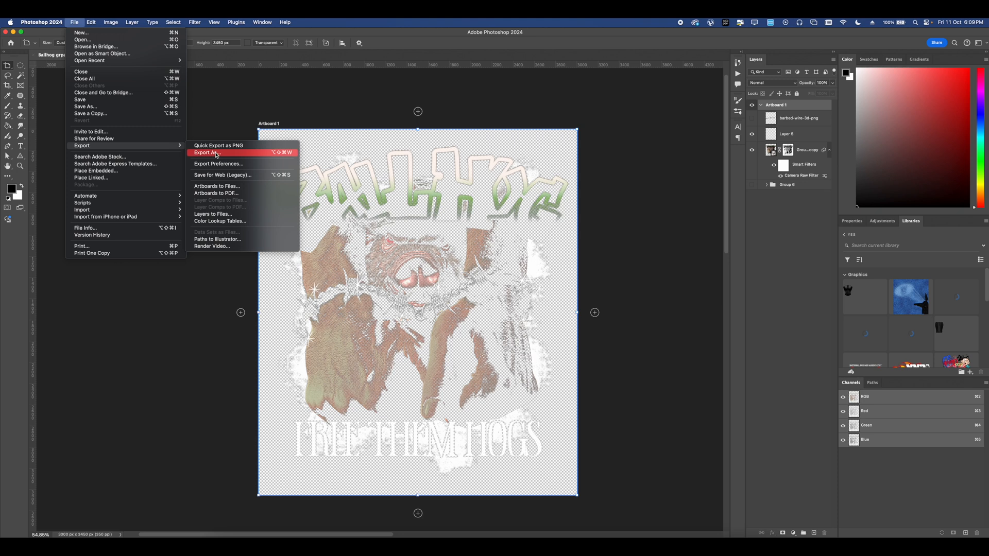
{"action": "mouse_move", "coordinate": [217, 146]}
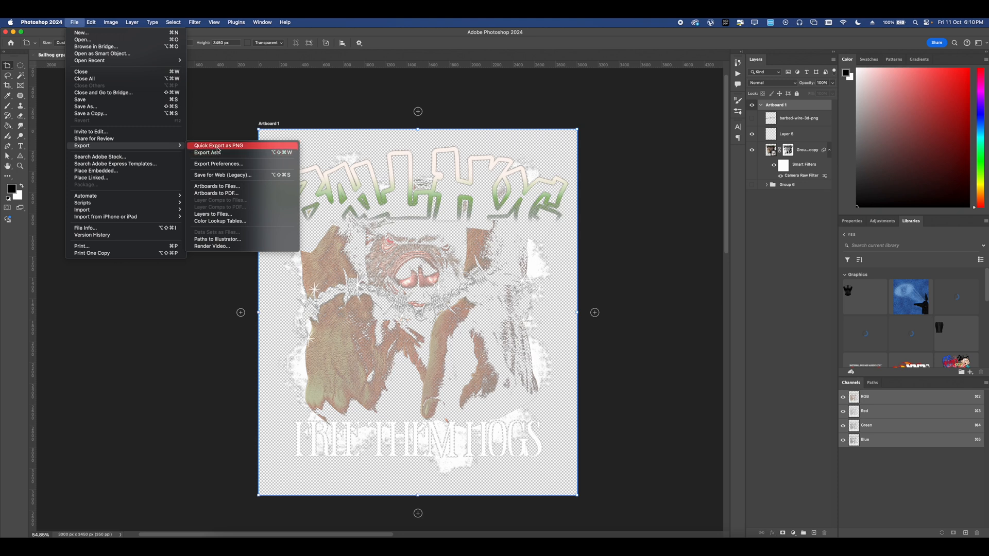
{"action": "mouse_move", "coordinate": [216, 152]}
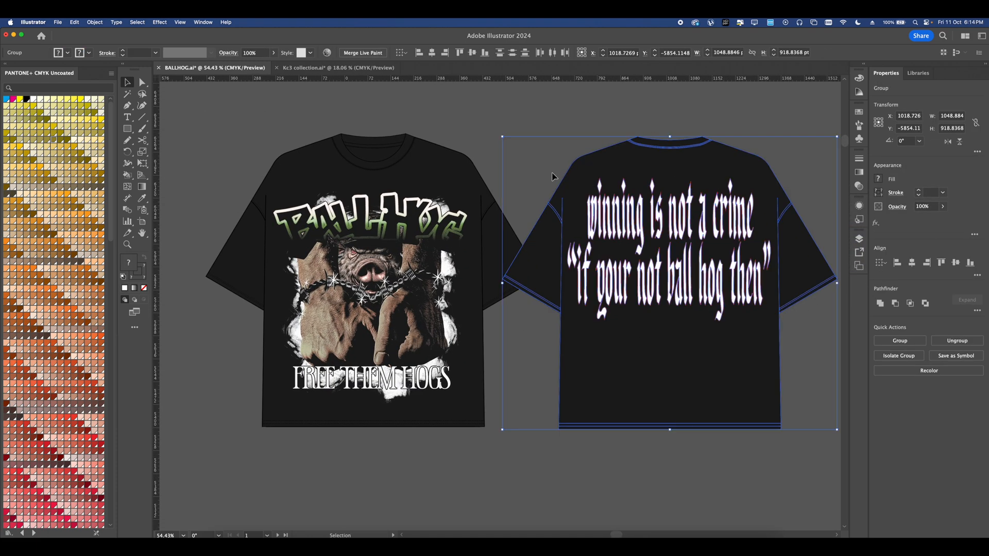
Step: Deselect the placed BALL HOG graphic to preview the front and back black tee mockups
{"action": "left_click", "coordinate": [504, 135]}
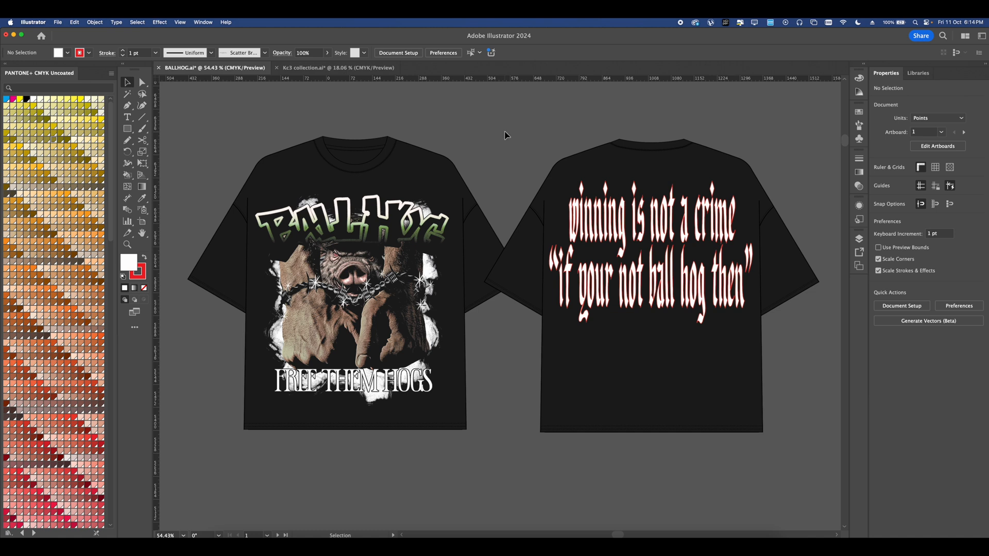